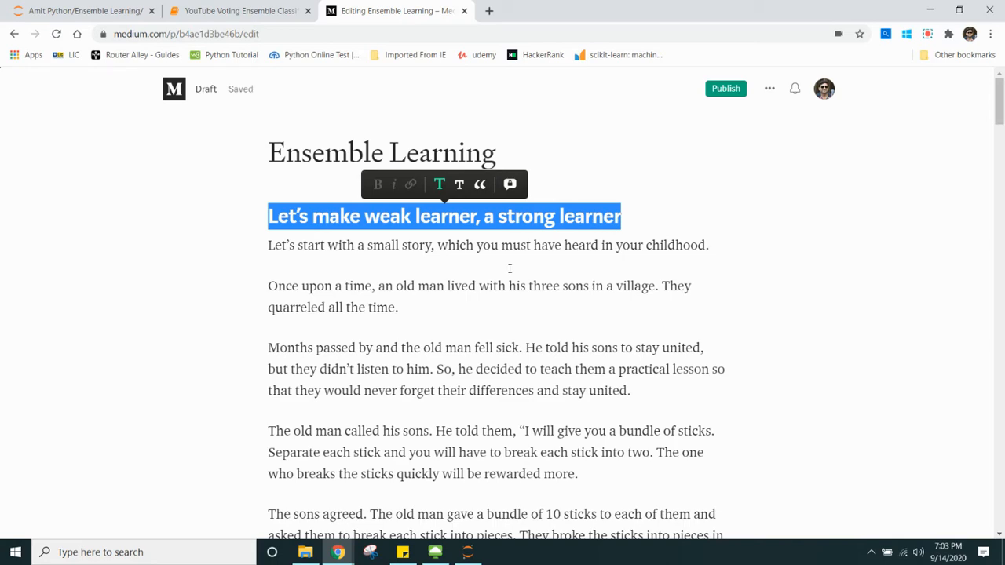
mouse_move(590, 370)
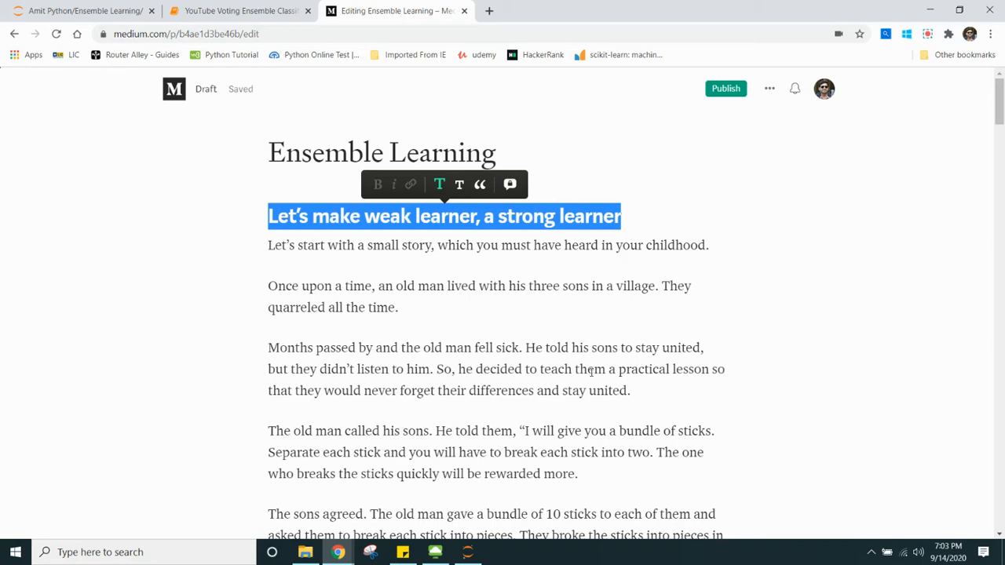
Scroll the draft past the introduction to the Ensemble Learning methods diagram.
scroll("down", 3)
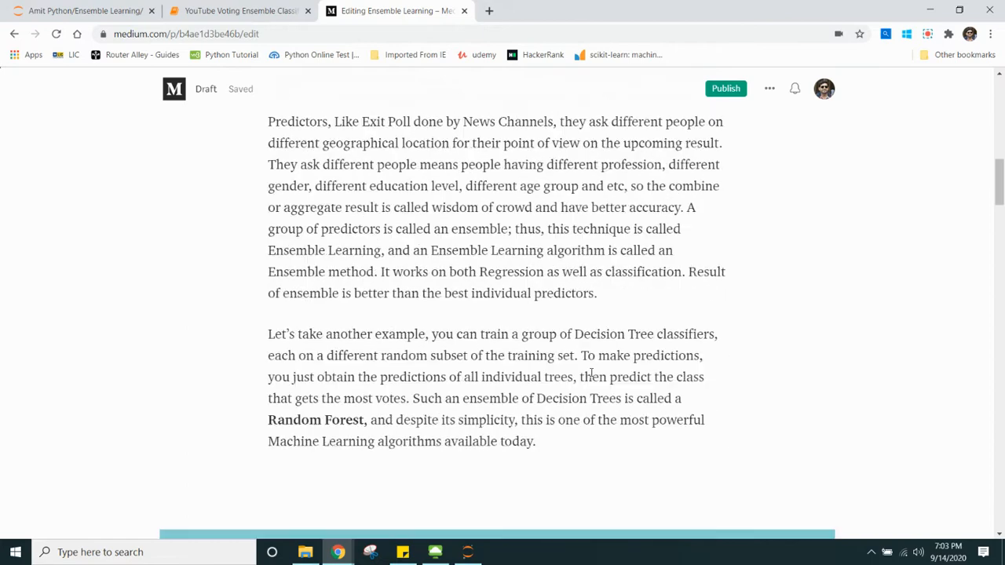
scroll("down", 3)
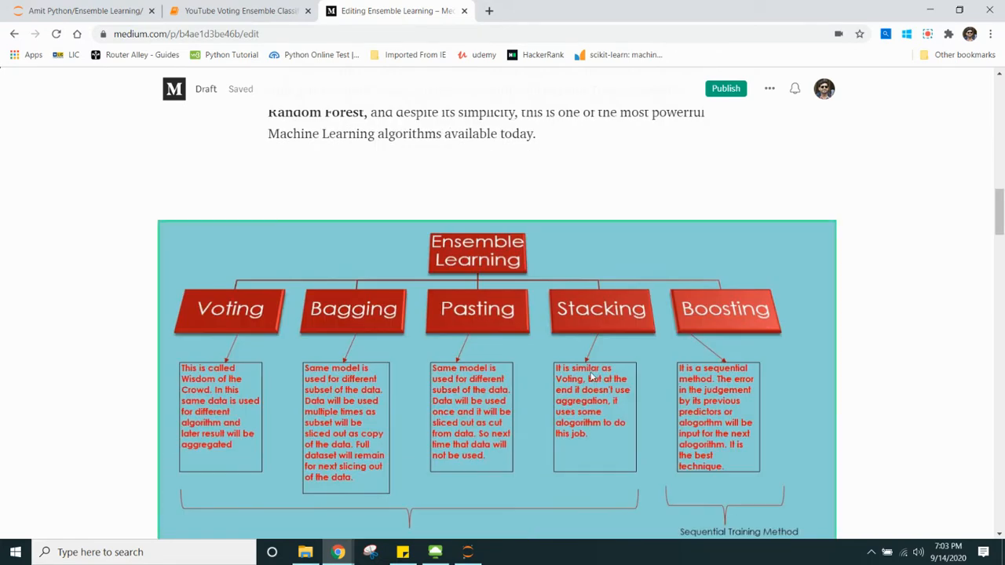
mouse_move(393, 308)
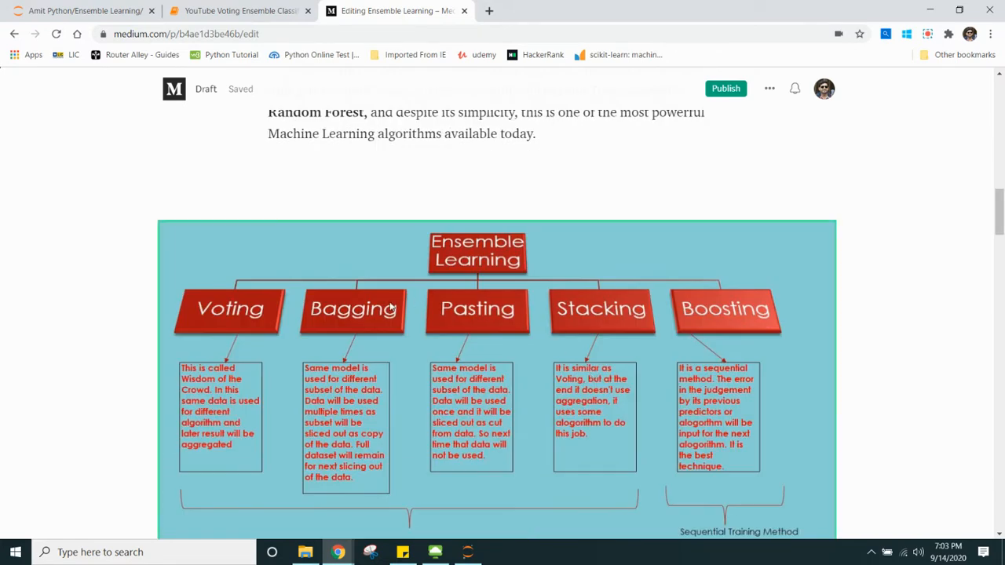
mouse_move(234, 311)
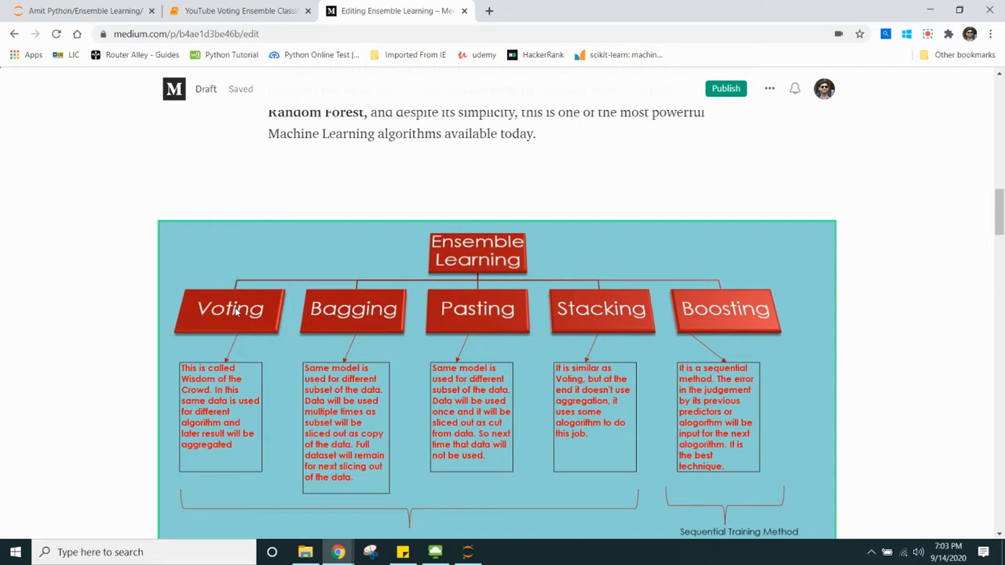
mouse_move(167, 206)
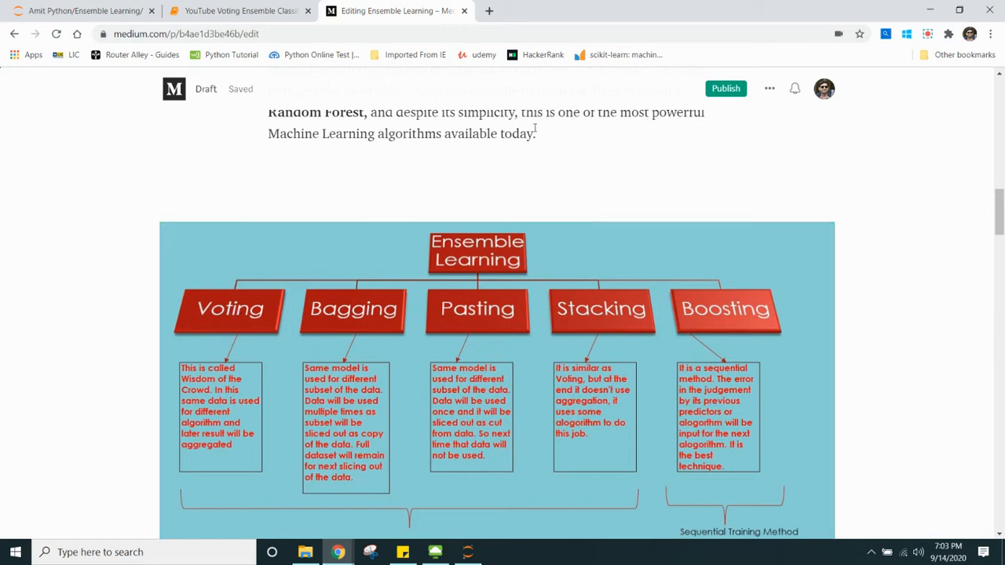
mouse_move(463, 109)
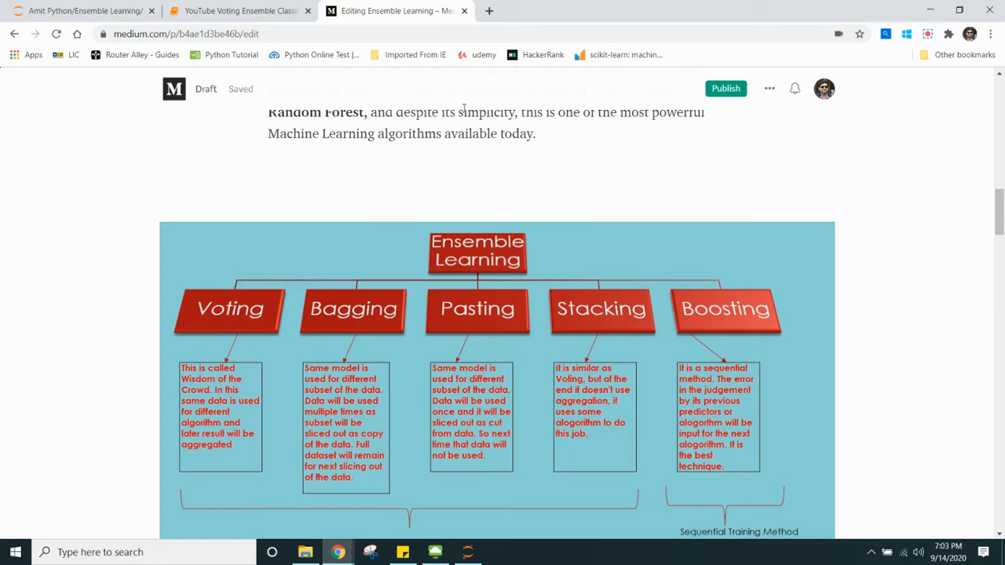
mouse_move(595, 226)
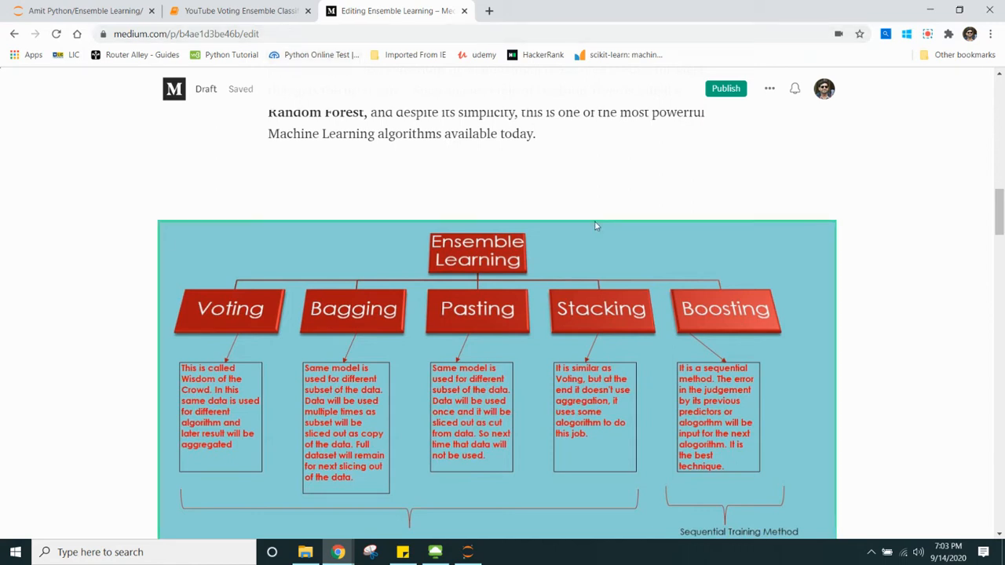
scroll("down", 3)
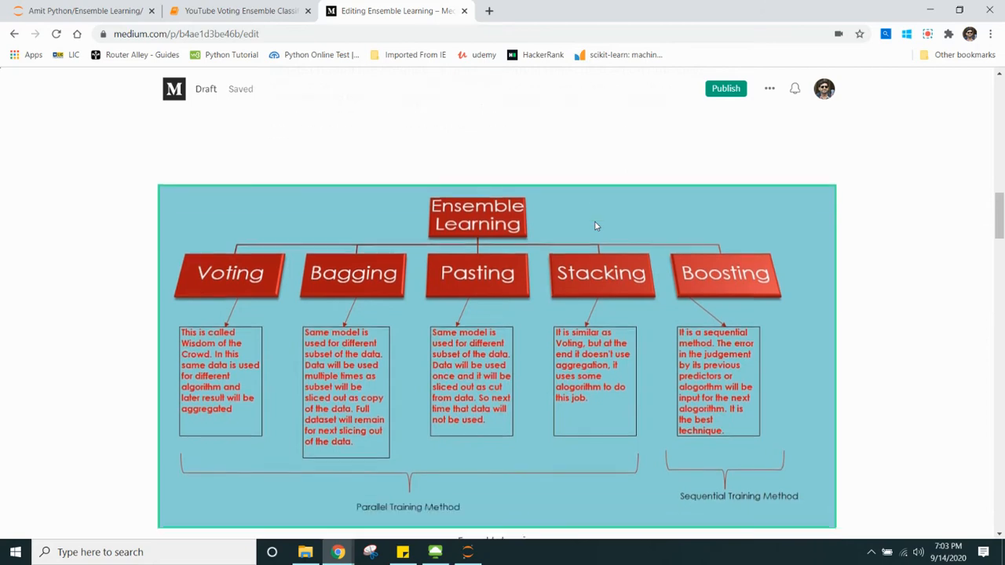
Scroll past the diagram to the Voting Ensemble Learning heading and its hard-voting paragraph.
scroll("down", 3)
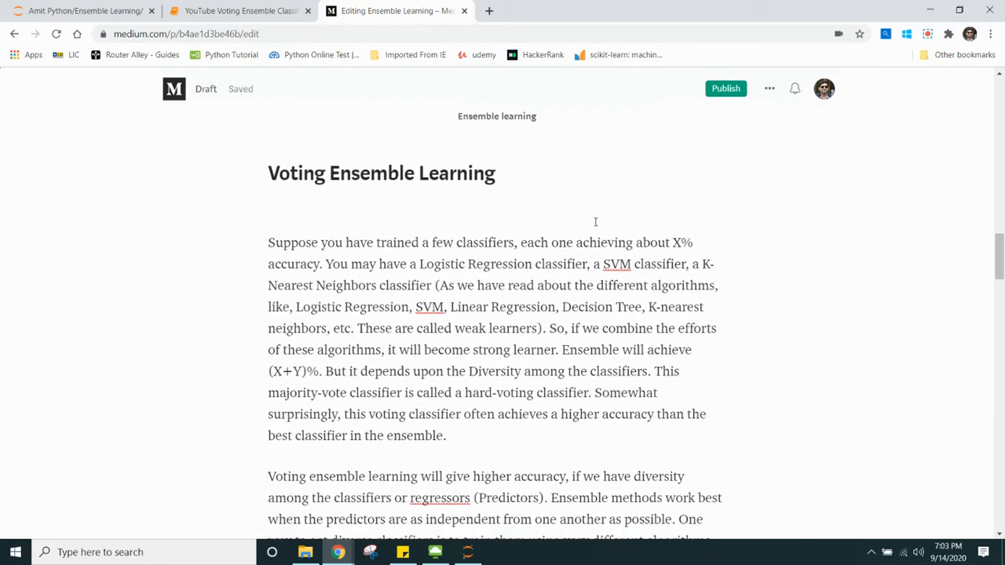
scroll("up", 3)
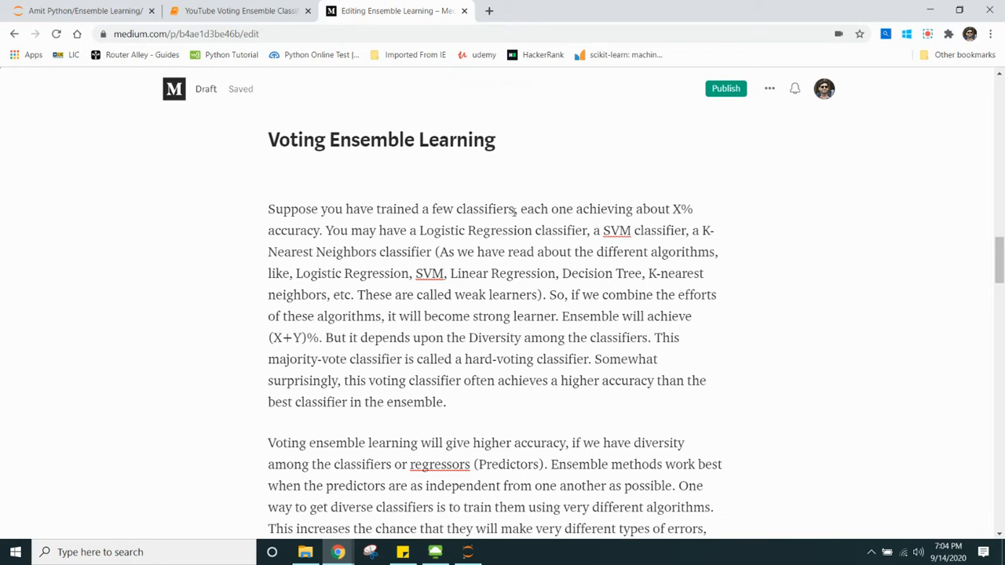
mouse_move(645, 331)
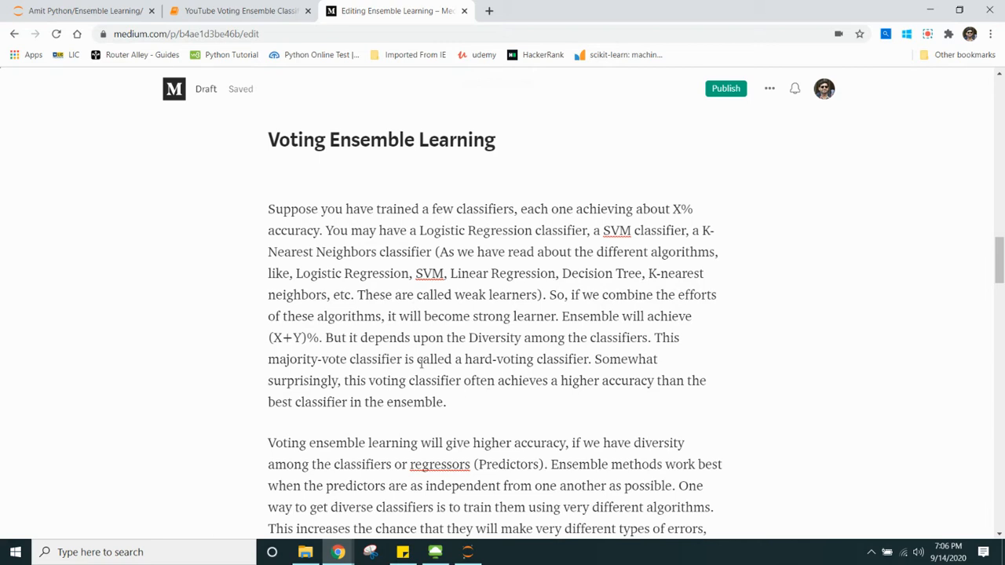
mouse_move(575, 364)
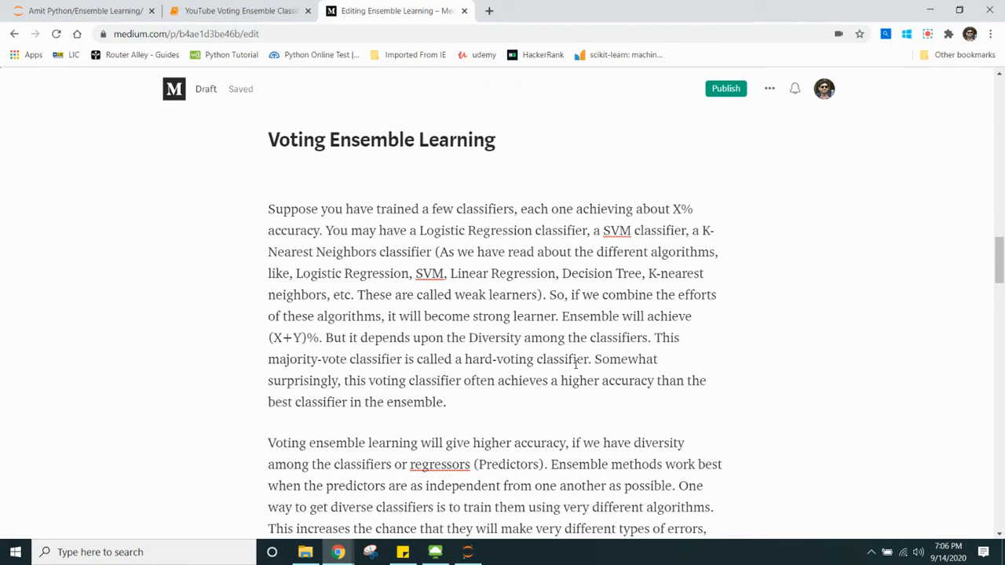
mouse_move(411, 389)
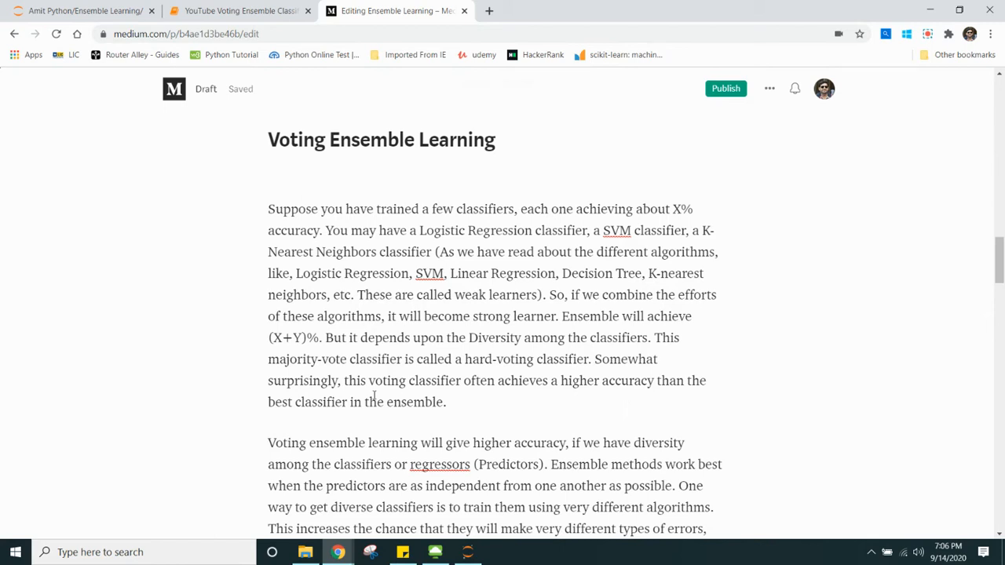
Select the sentence on the voting classifier beating the best ensemble member, then reveal the voting diagram.
double_click(414, 402)
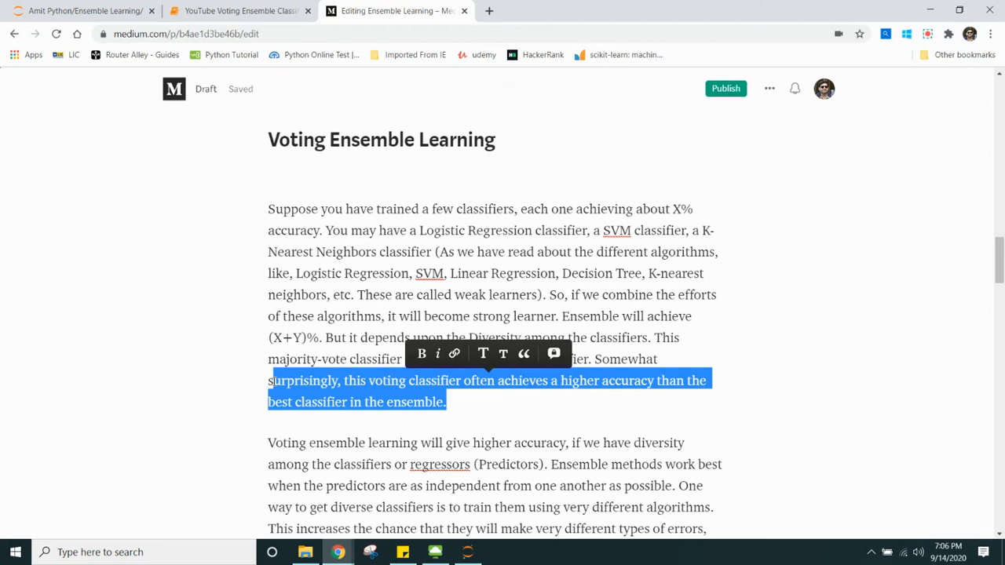
scroll("down", 3)
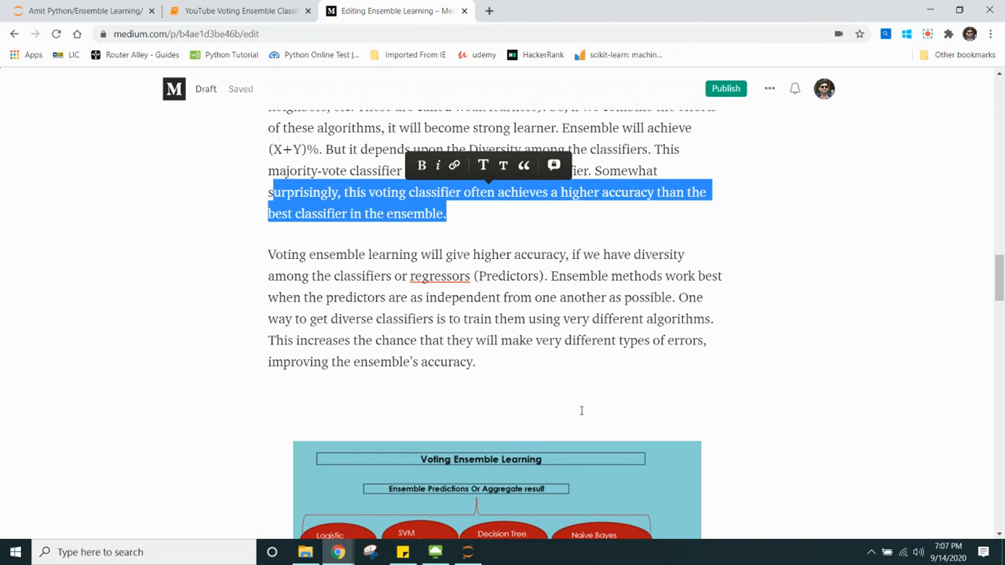
mouse_move(560, 386)
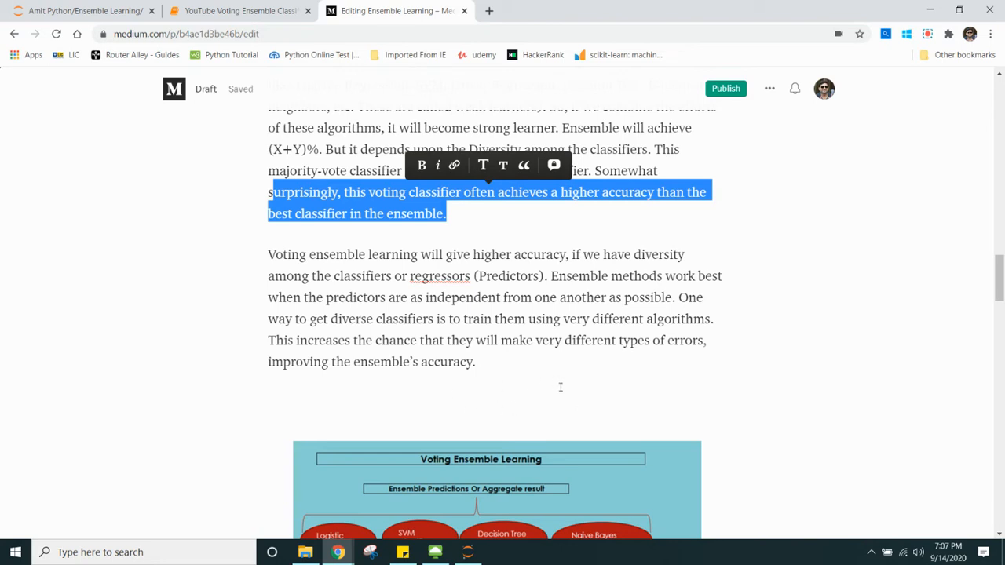
Review the soft voting paragraph and the voting diagram, then continue to the code walkthrough intro.
scroll("down", 3)
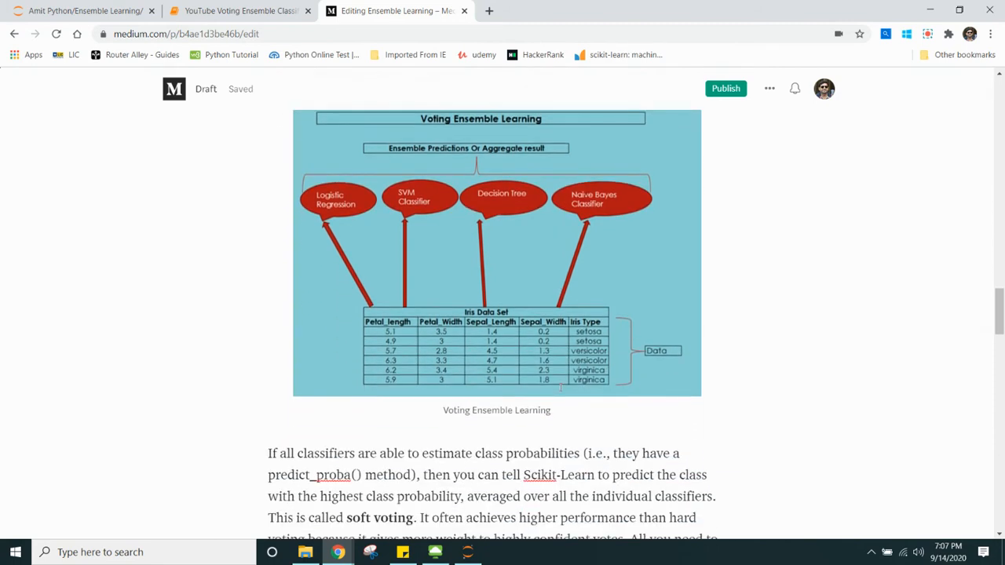
mouse_move(558, 375)
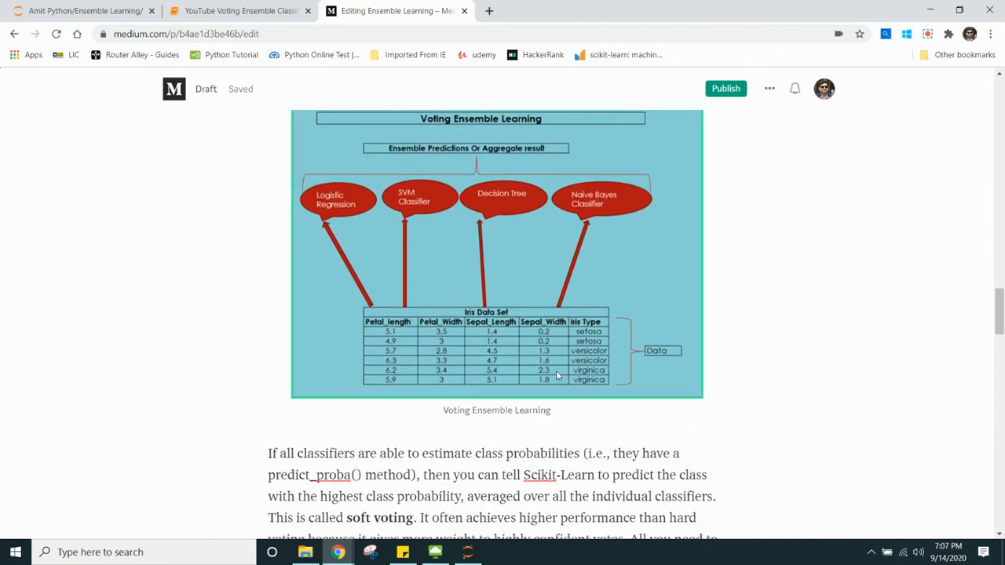
mouse_move(431, 377)
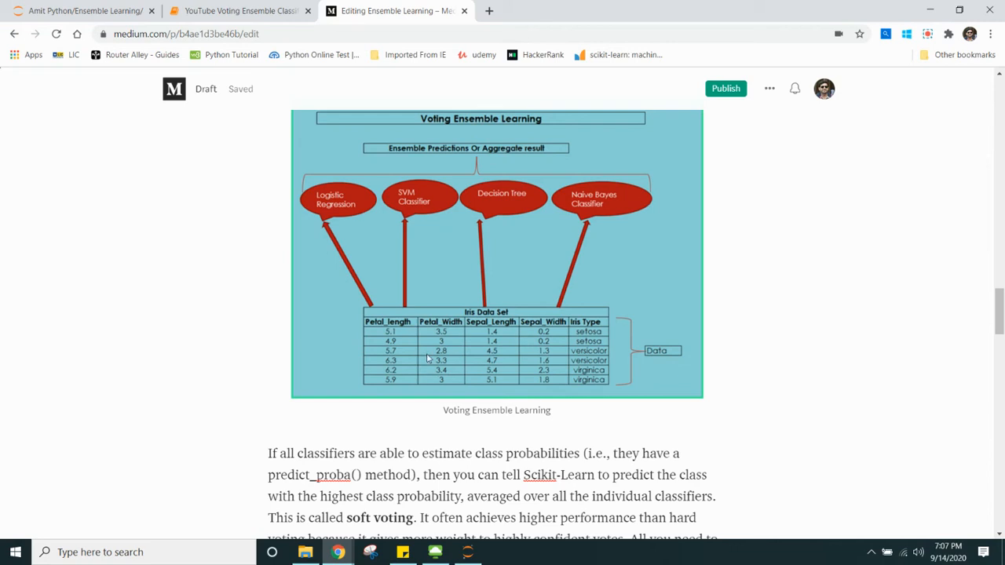
mouse_move(488, 214)
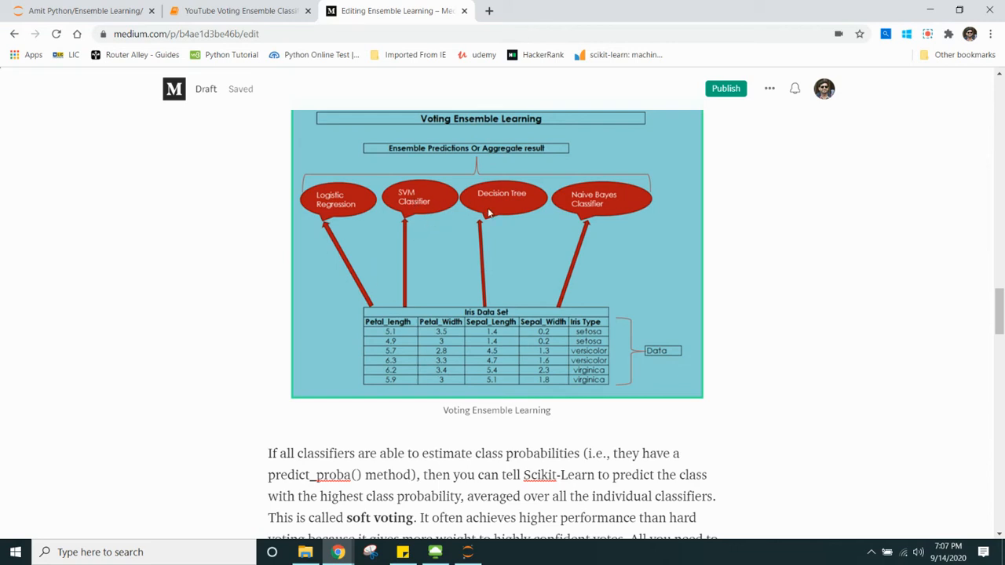
mouse_move(605, 216)
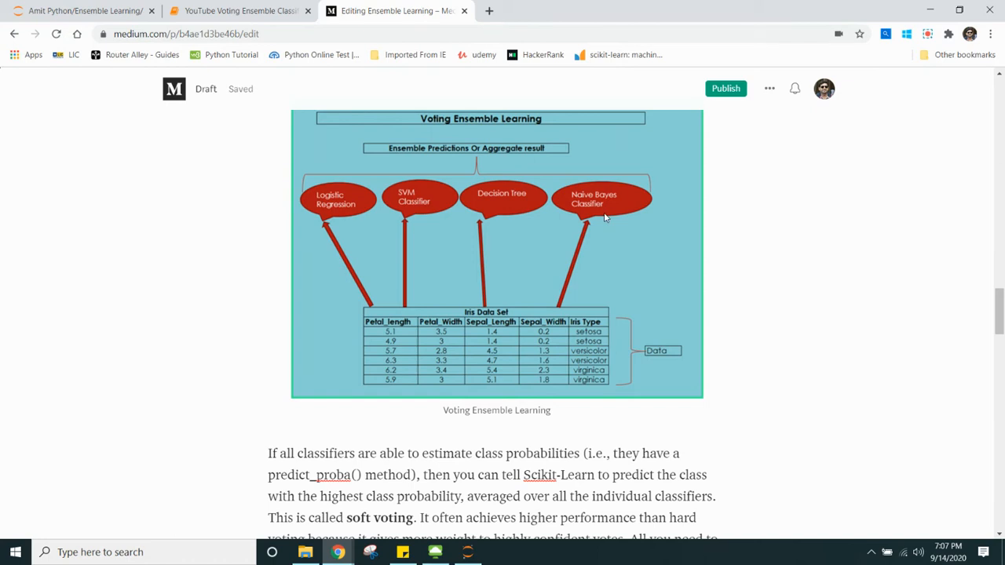
mouse_move(354, 213)
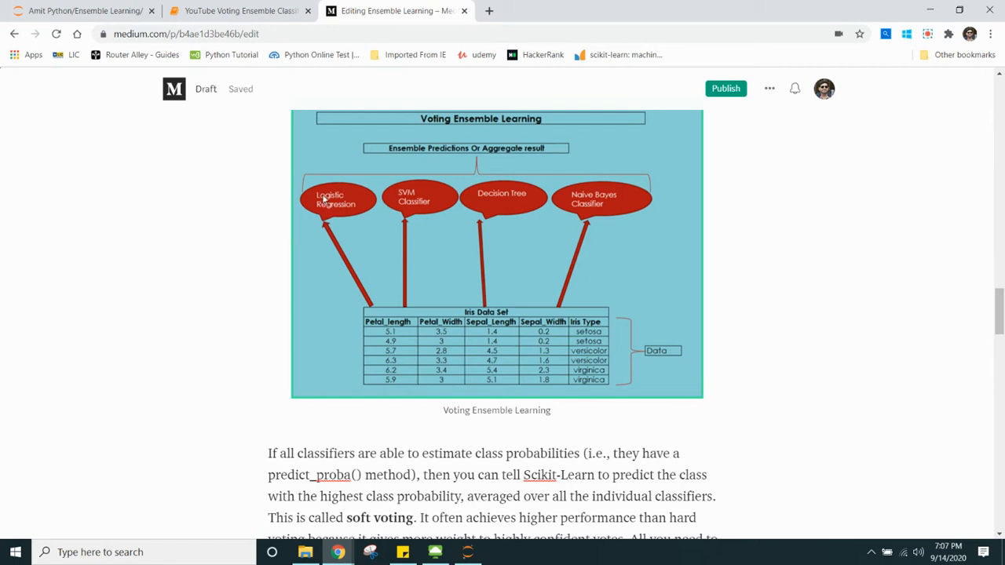
mouse_move(533, 160)
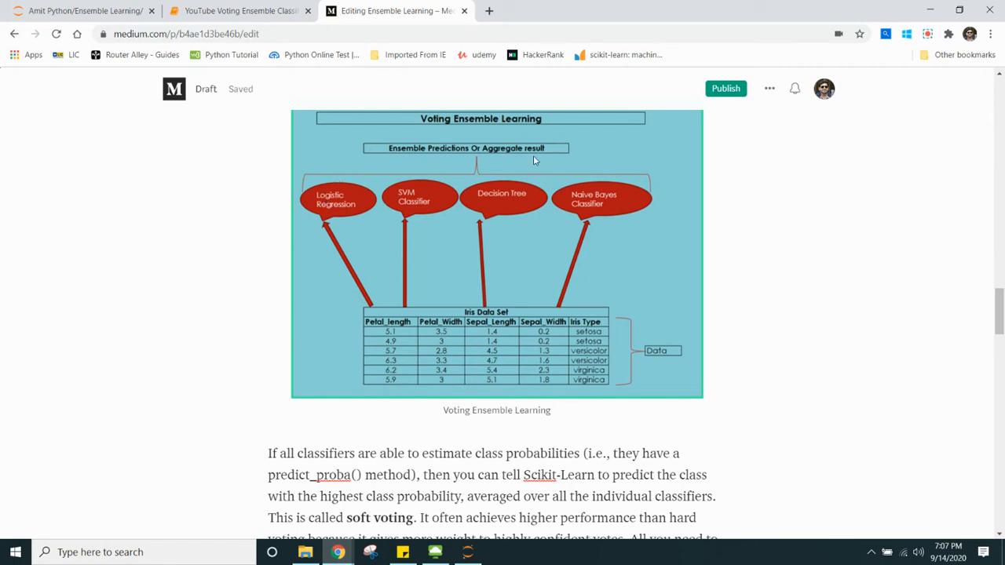
mouse_move(557, 164)
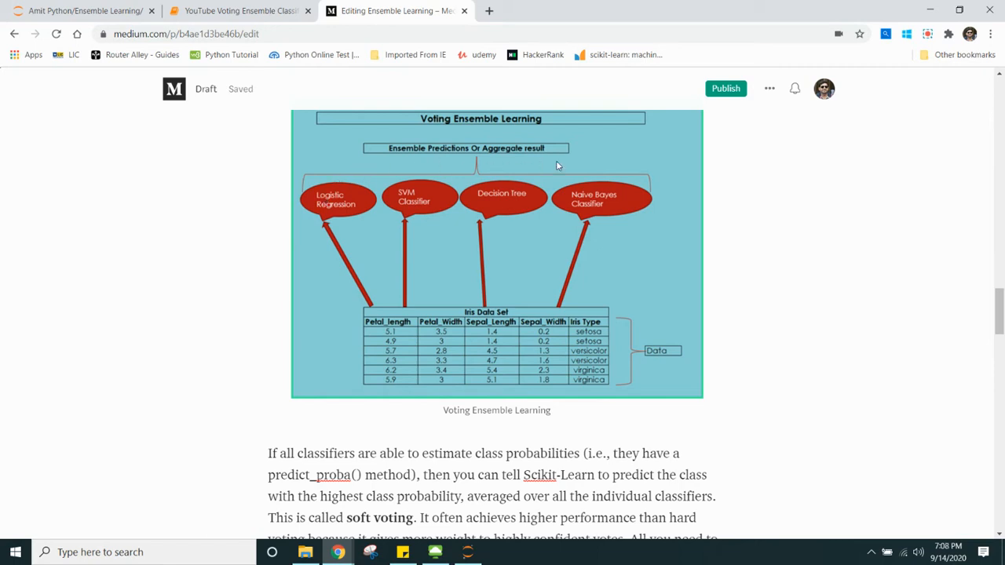
mouse_move(464, 172)
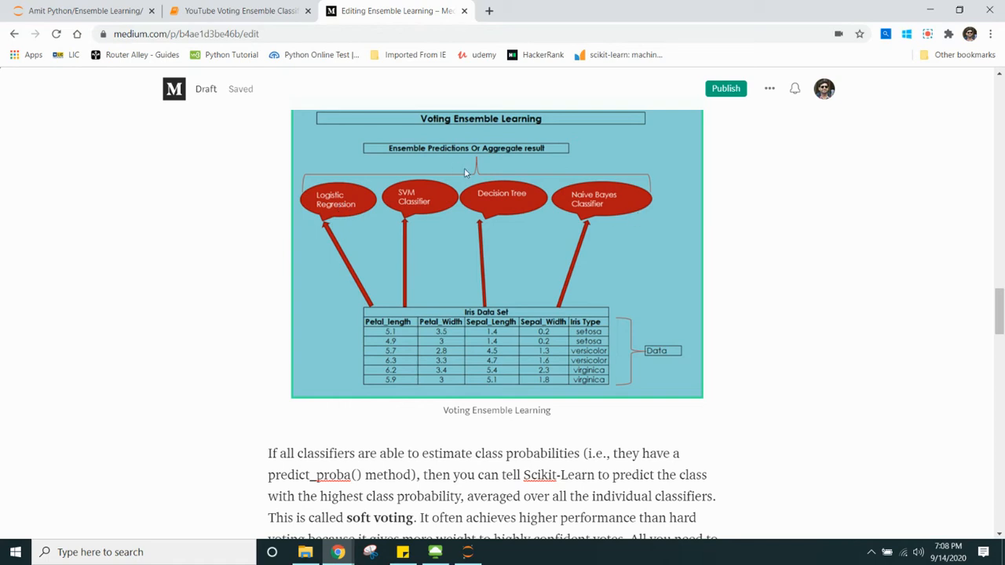
mouse_move(405, 155)
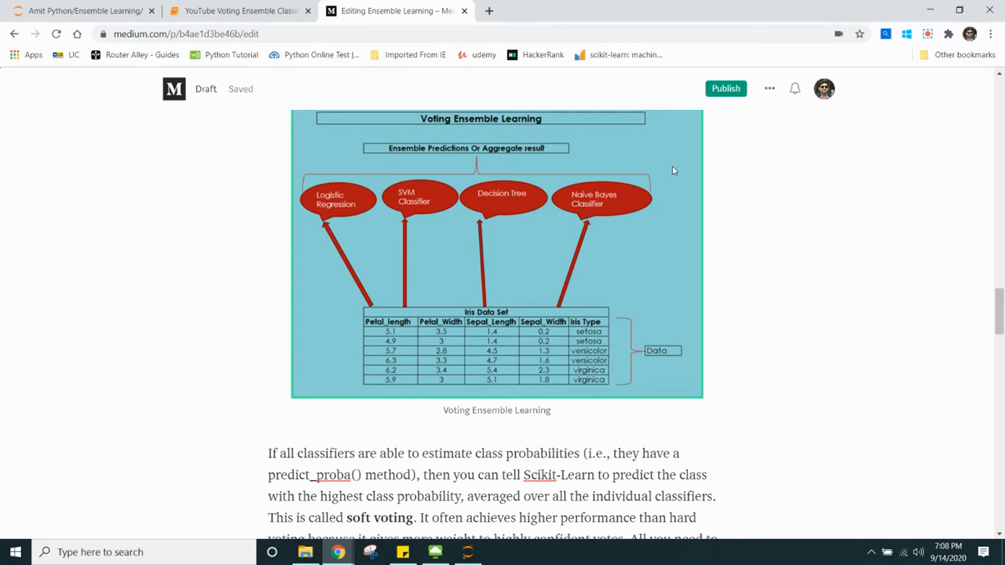
mouse_move(573, 244)
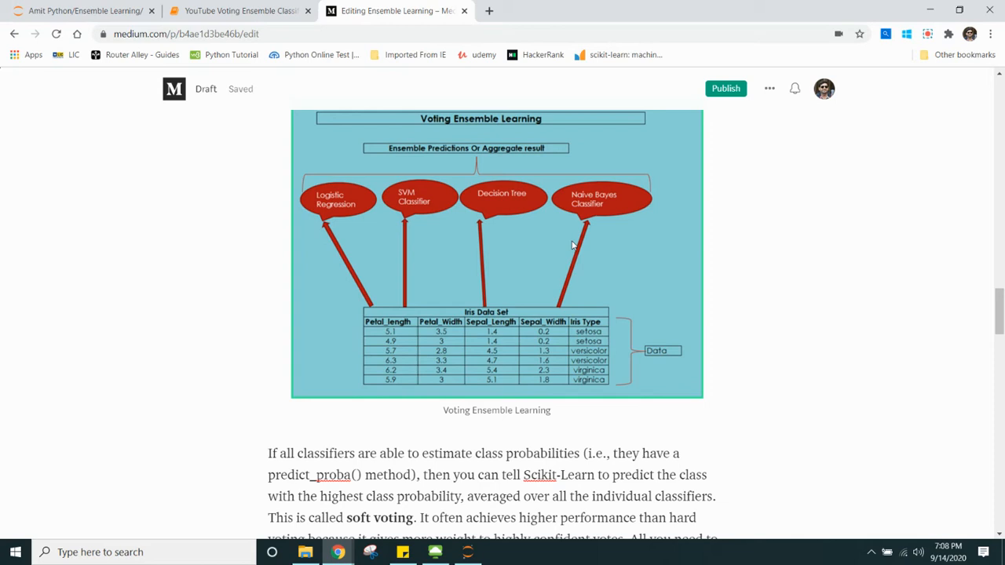
scroll("down", 3)
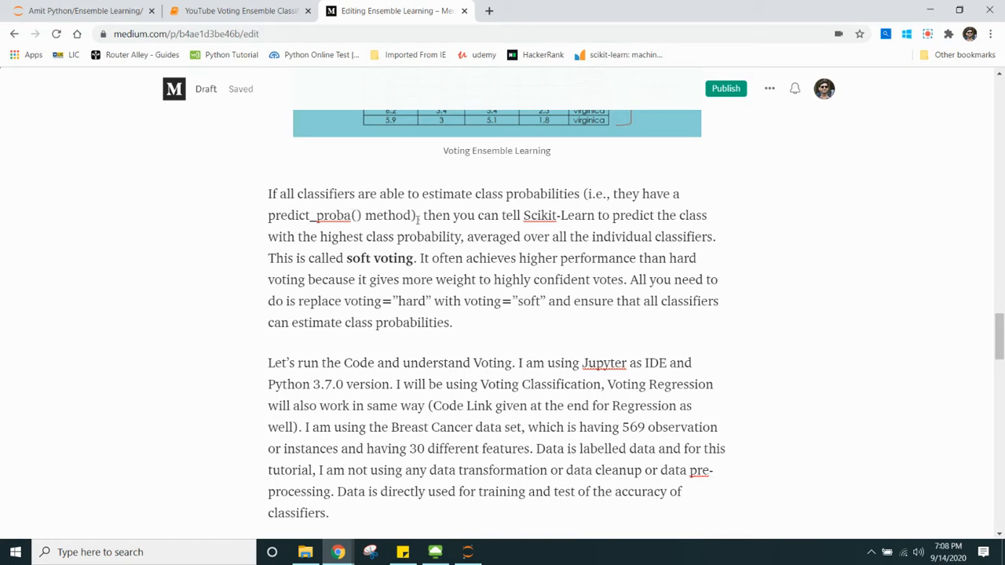
mouse_move(468, 223)
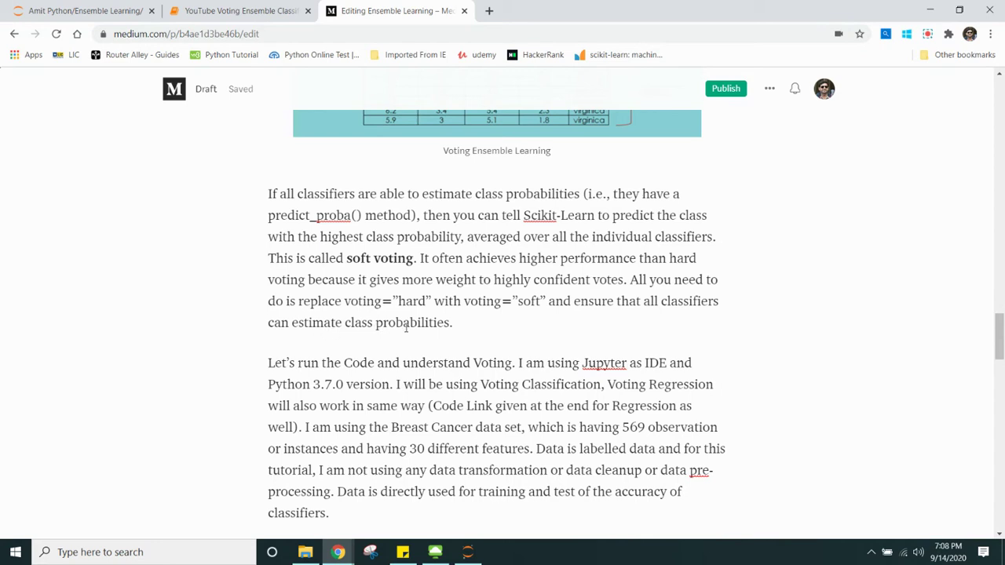
scroll("up", 3)
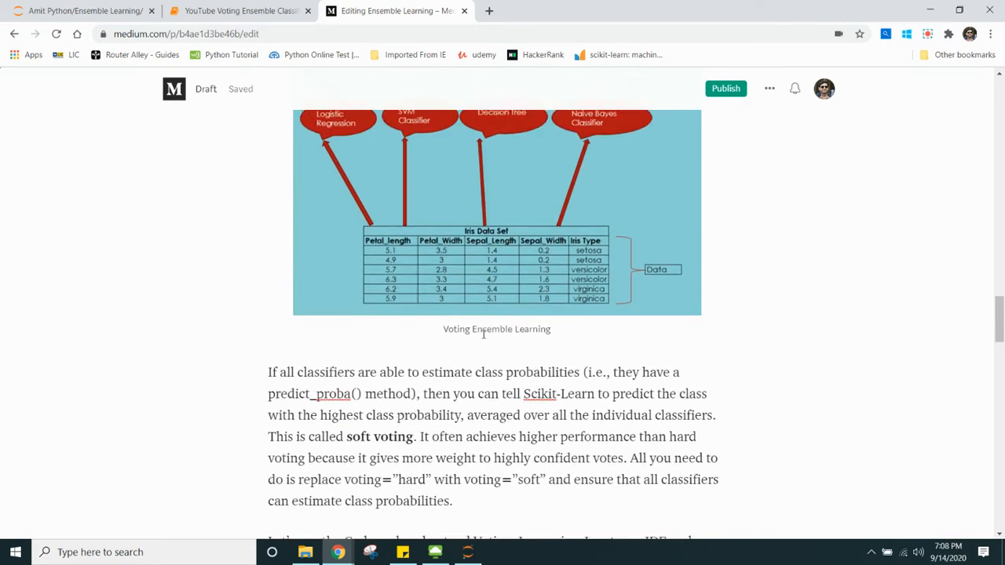
scroll("up", 3)
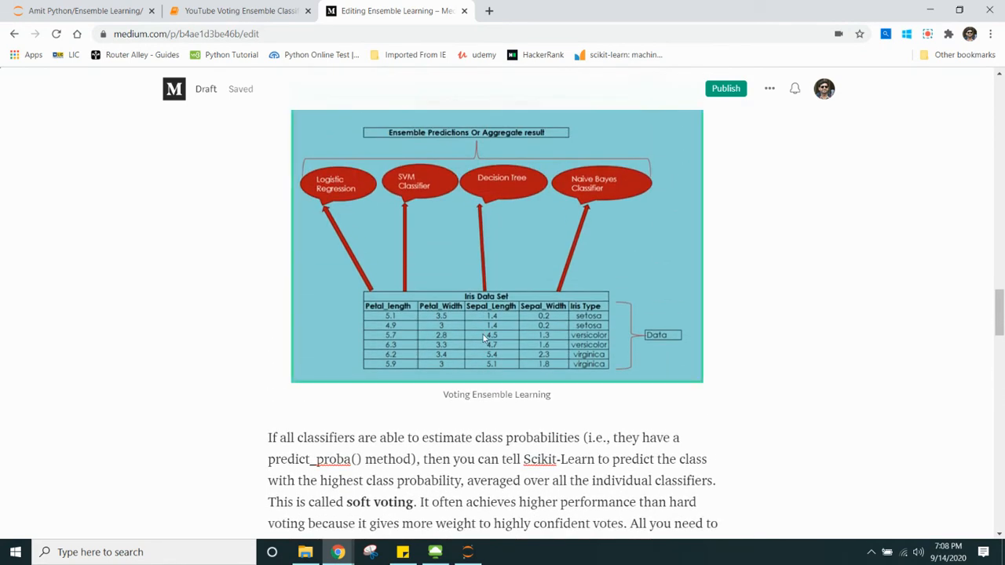
mouse_move(392, 267)
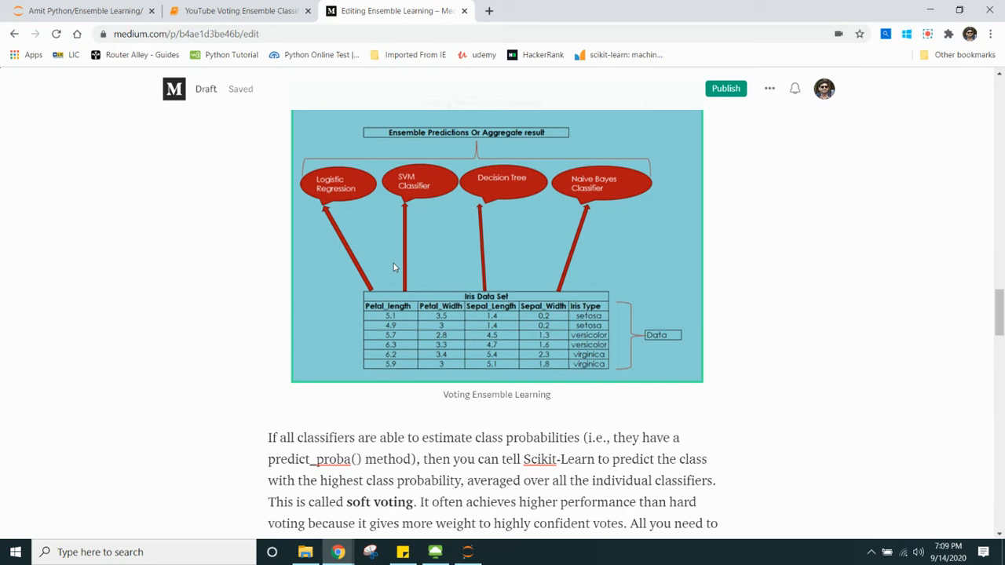
mouse_move(415, 400)
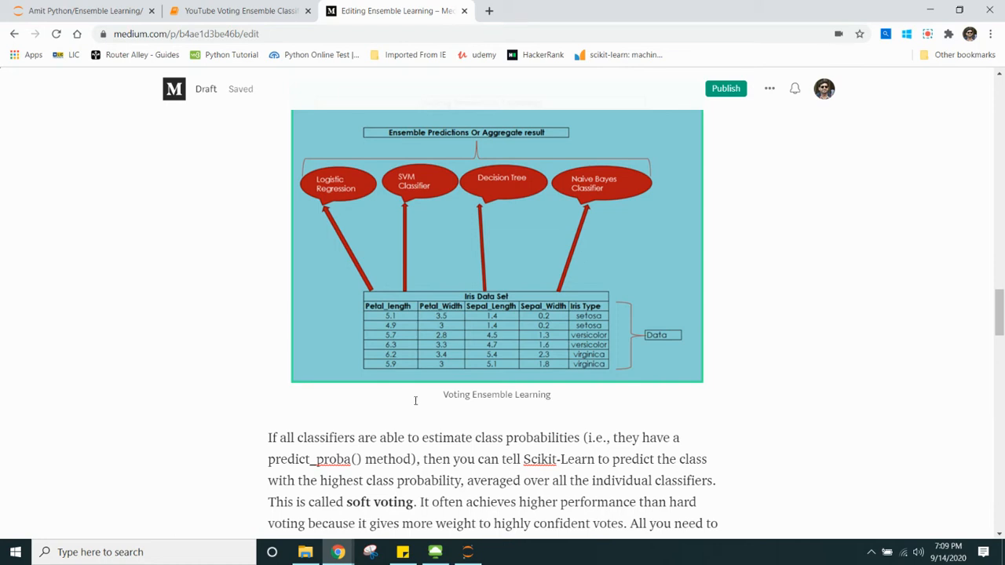
scroll("down", 3)
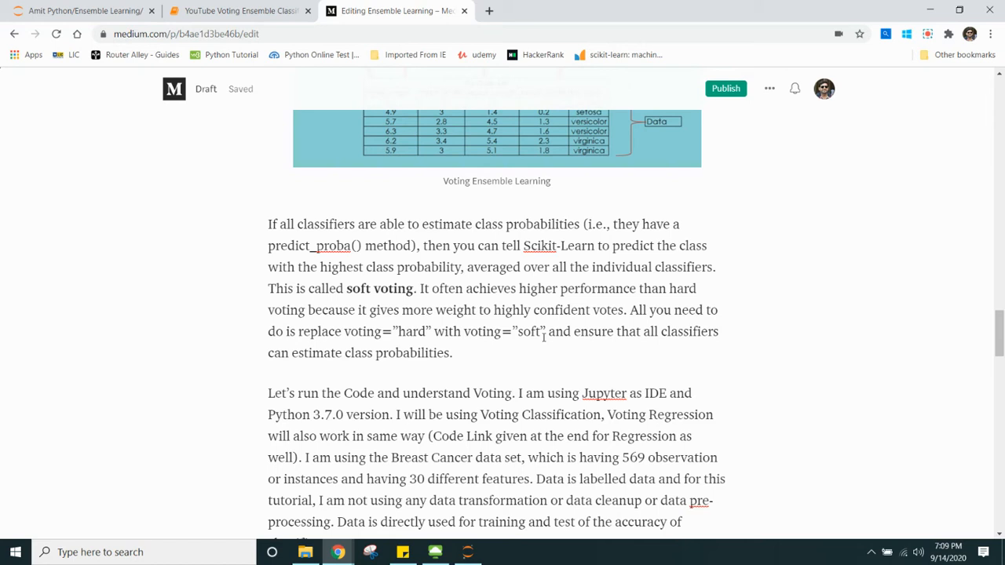
mouse_move(587, 364)
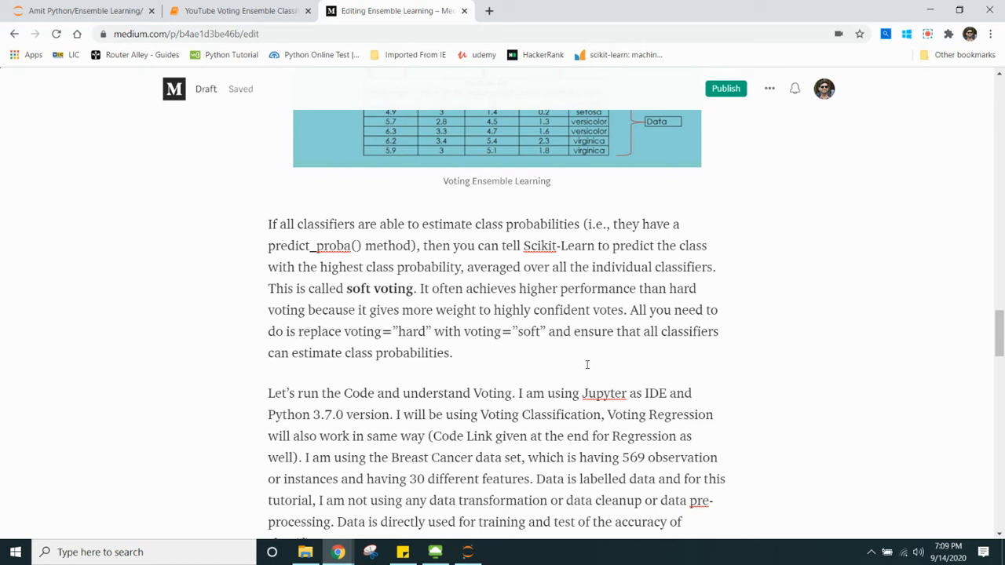
scroll("down", 3)
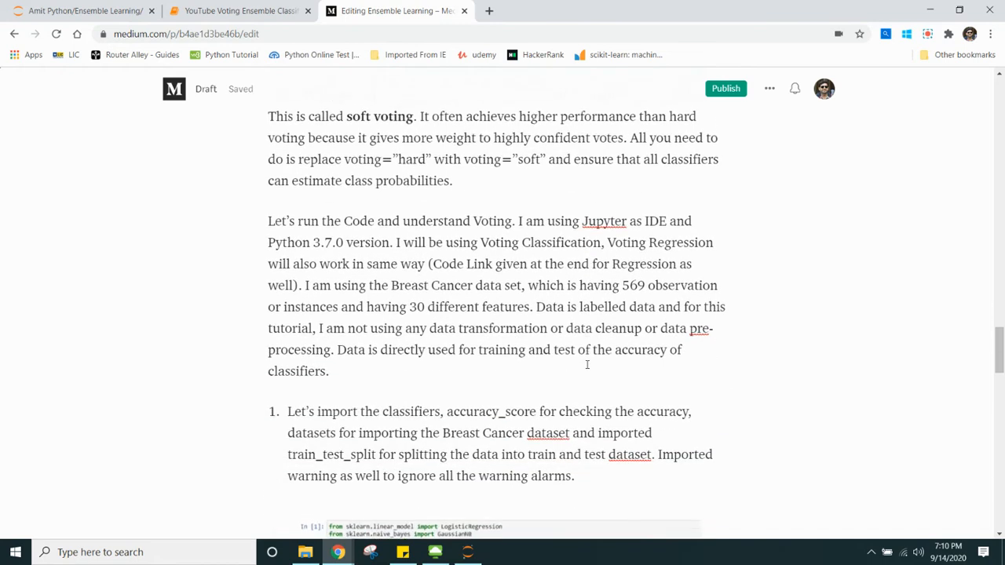
Scroll past the Breast Cancer dataset paragraph to the first import-cell screenshot.
scroll("down", 3)
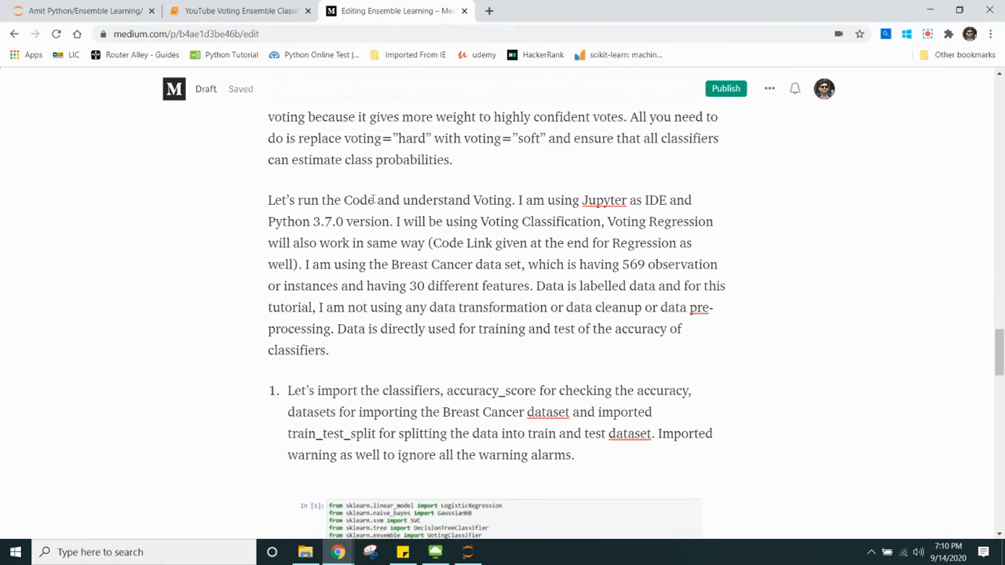
mouse_move(781, 286)
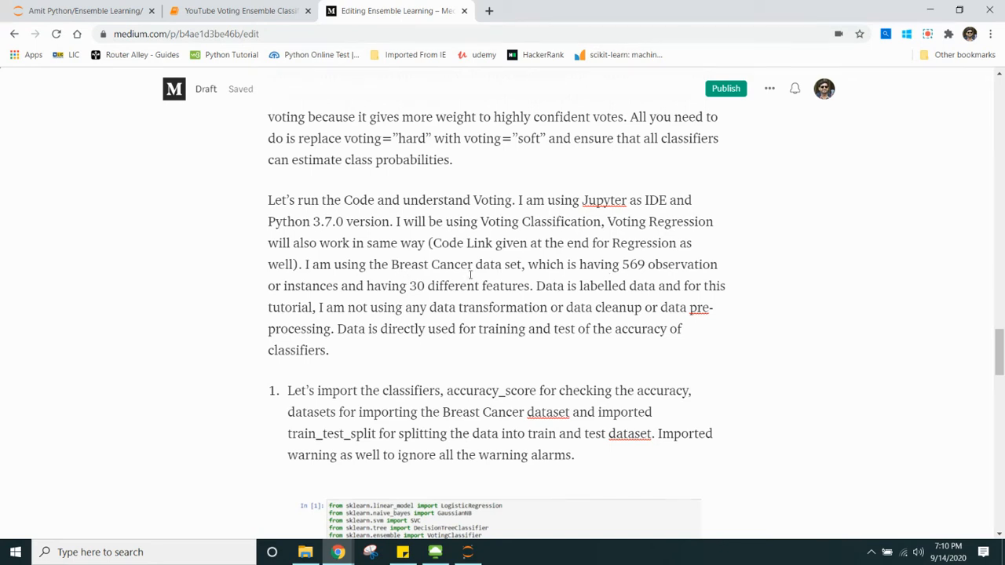
mouse_move(656, 273)
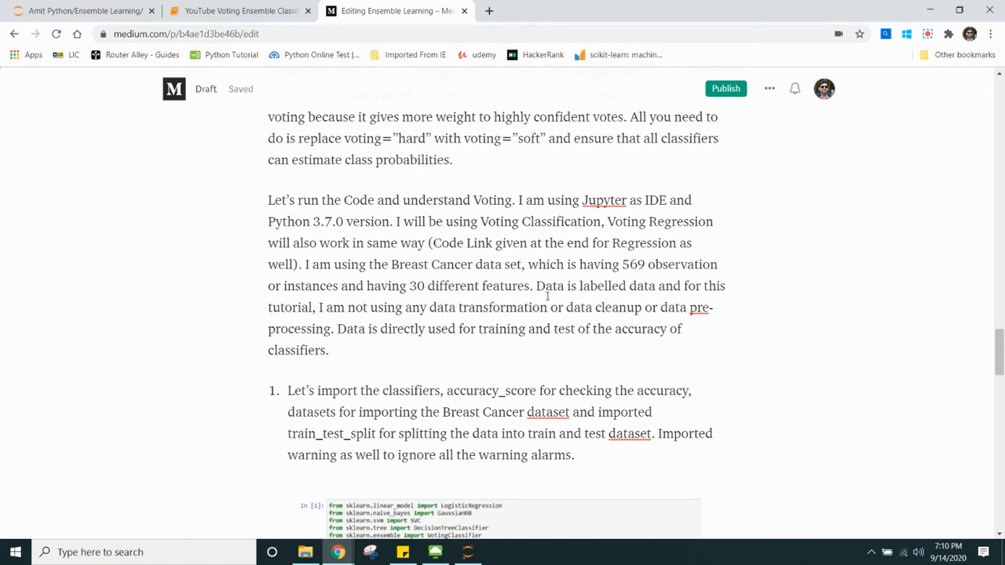
mouse_move(648, 296)
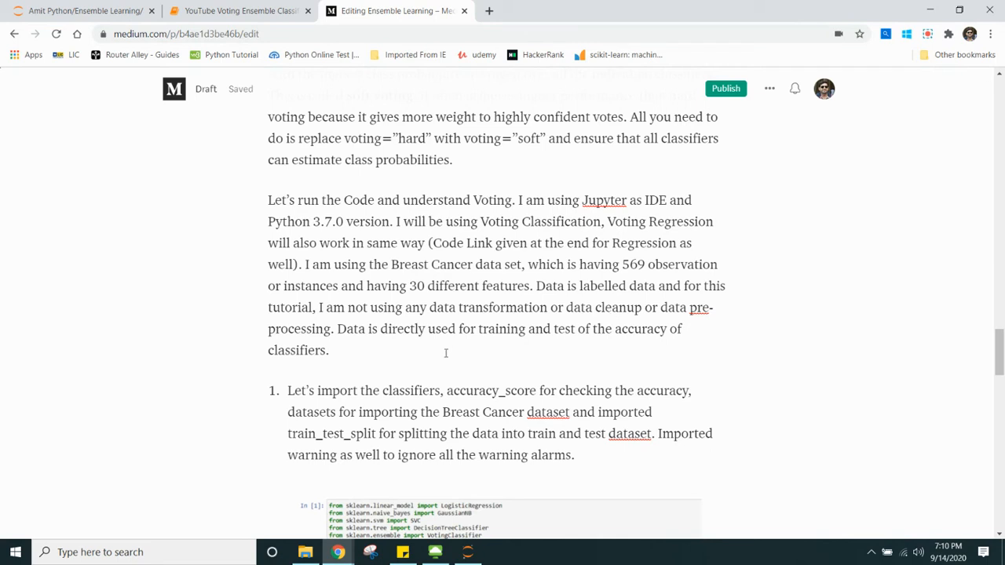
mouse_move(498, 346)
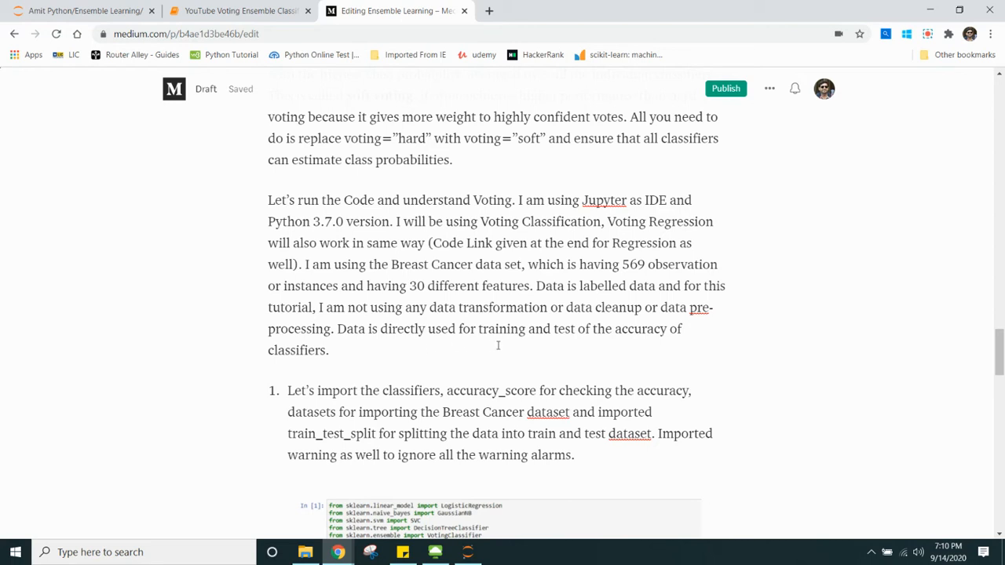
scroll("down", 3)
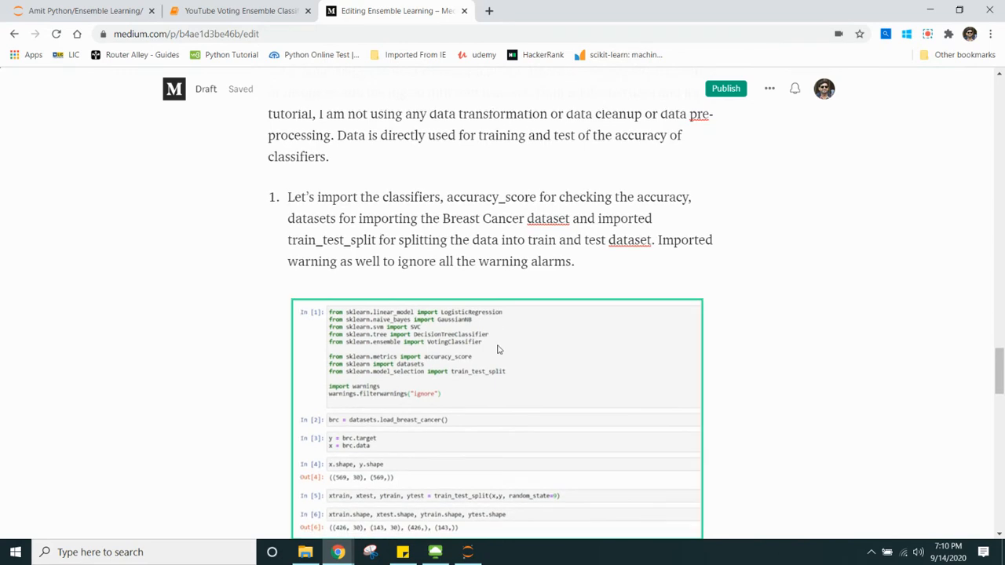
Switch to the YouTube Voting Ensemble Classification notebook tab in Jupyter.
scroll("down", 3)
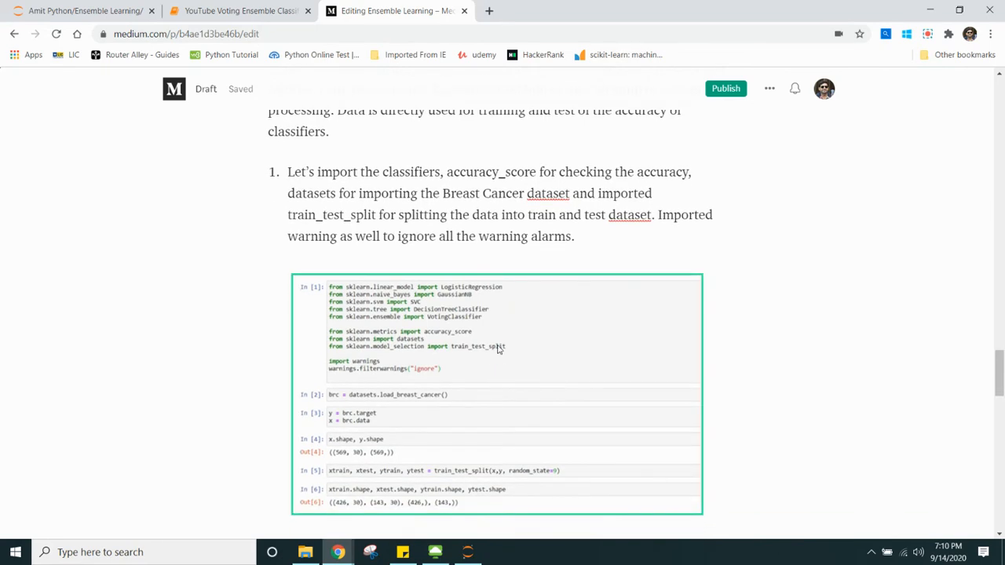
left_click(239, 9)
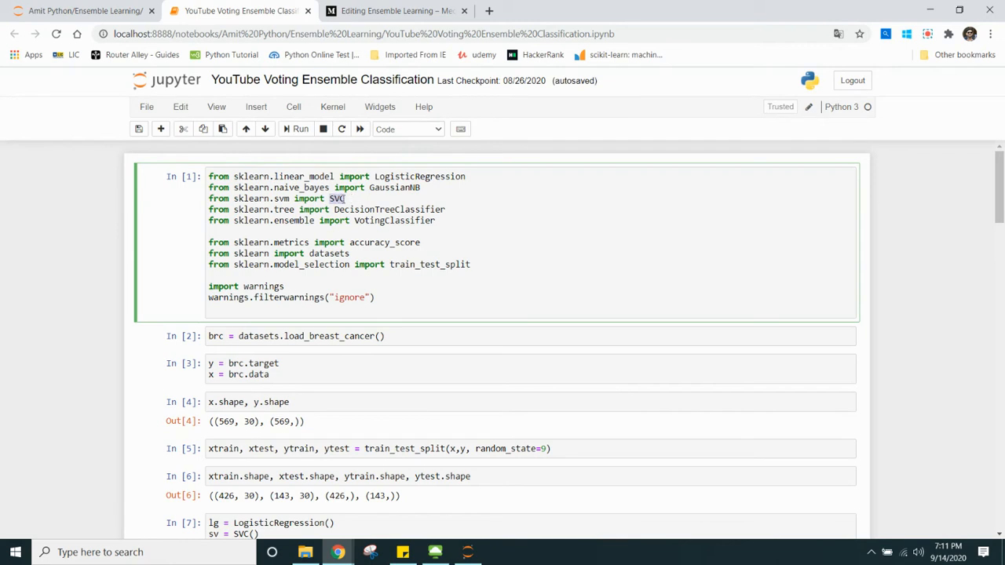
double_click(390, 209)
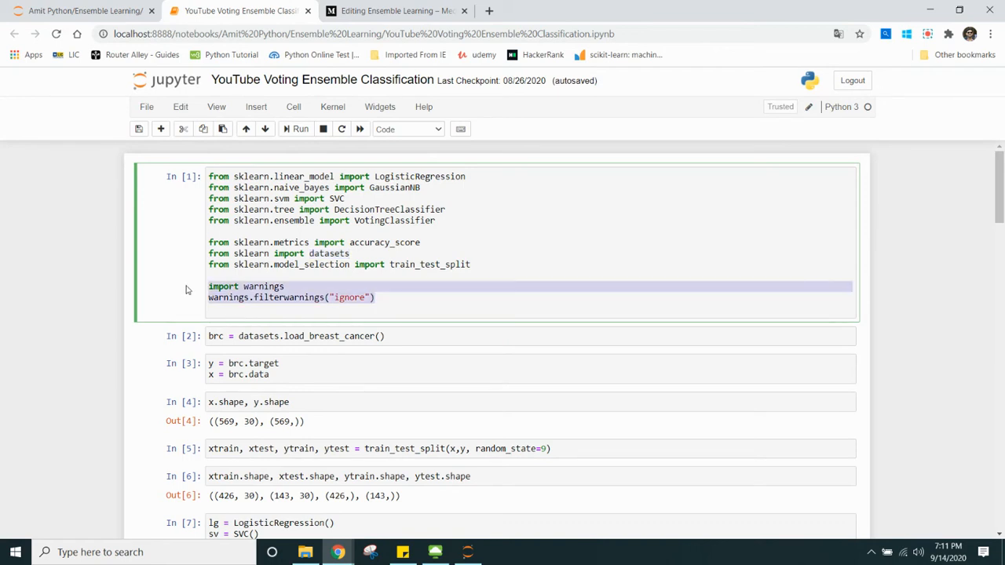
mouse_move(430, 314)
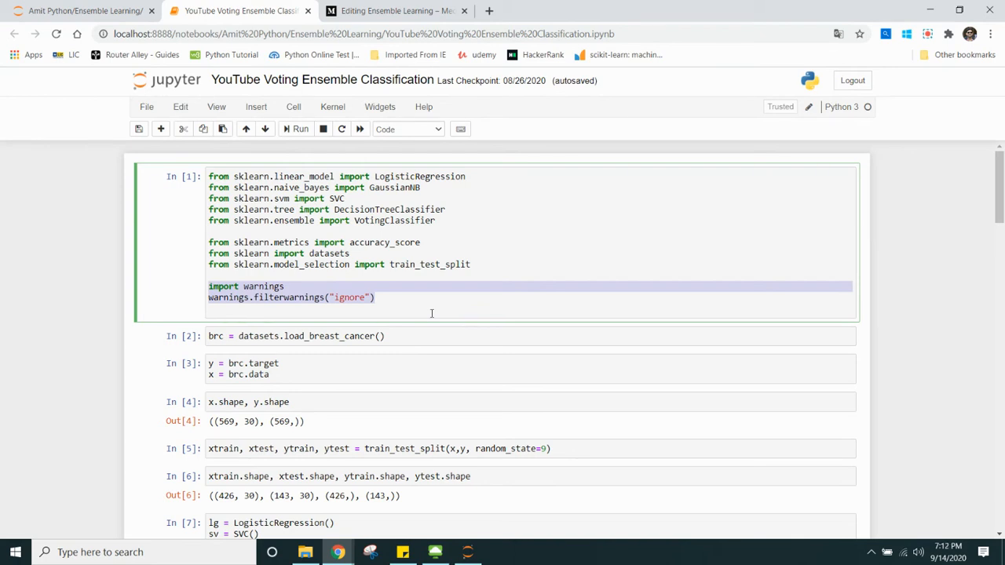
left_click(405, 298)
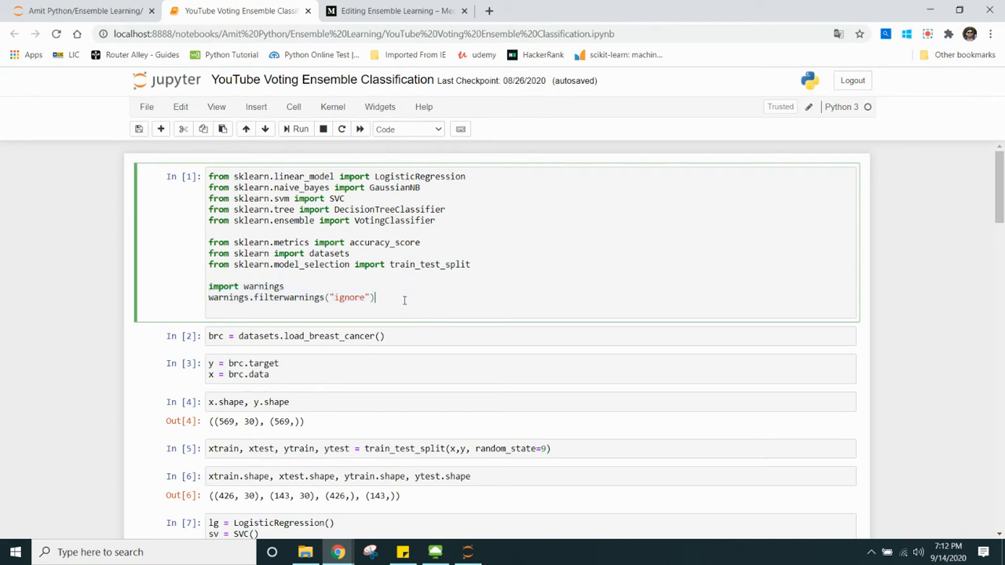
Step through the data loading, y/x, shape and split cells, then expand train_test_split's documentation.
left_click(298, 128)
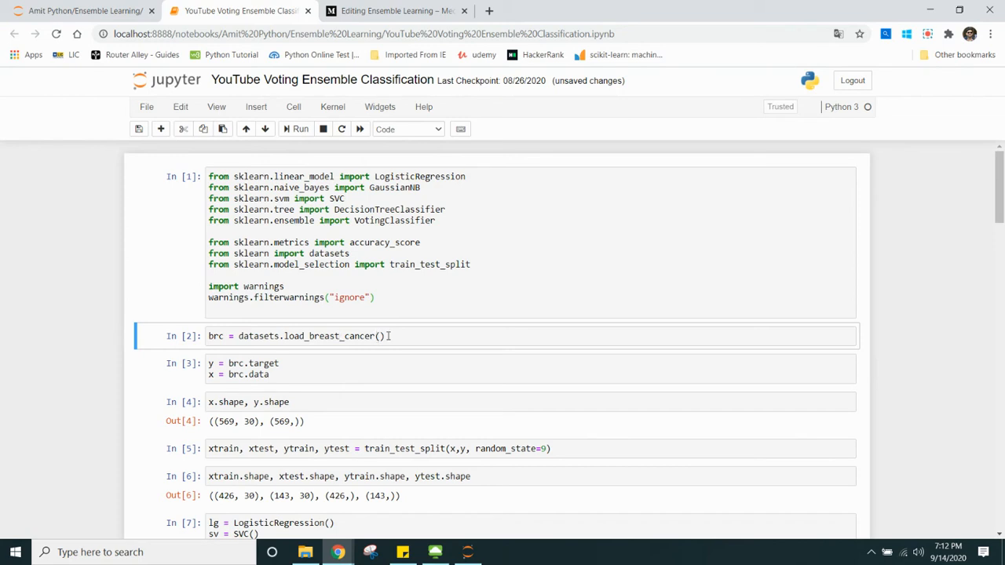
left_click(212, 336)
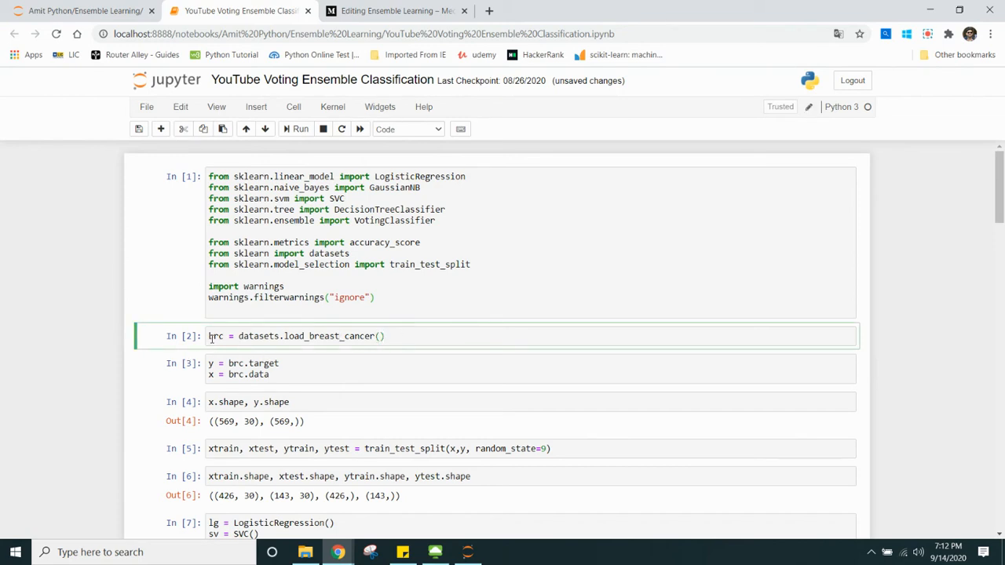
left_click(384, 336)
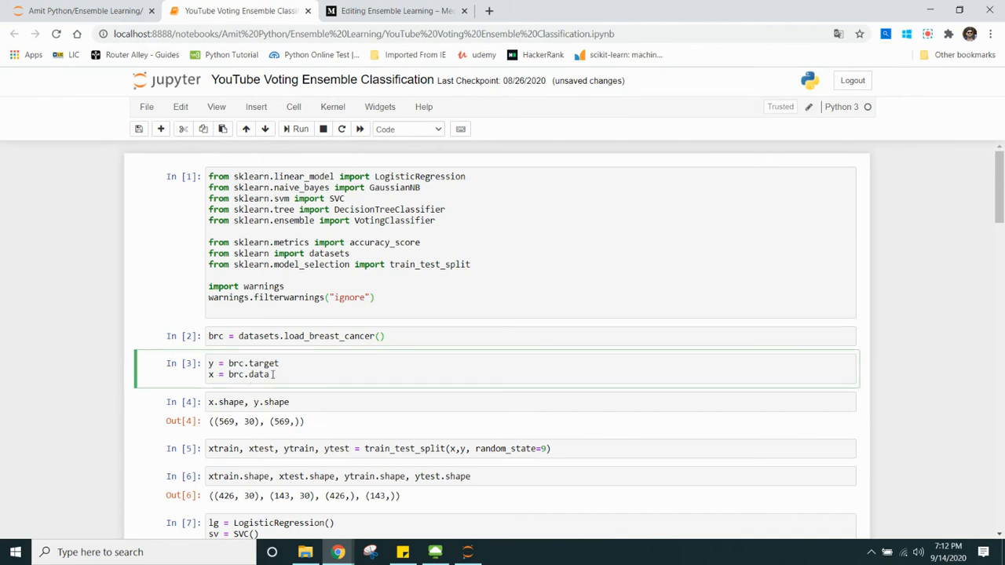
left_click(232, 402)
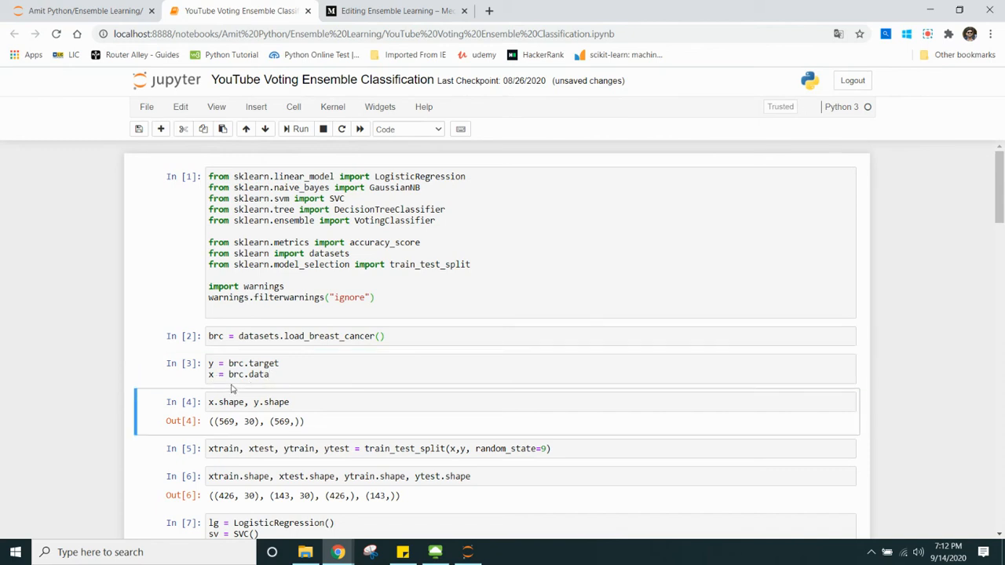
left_click(311, 402)
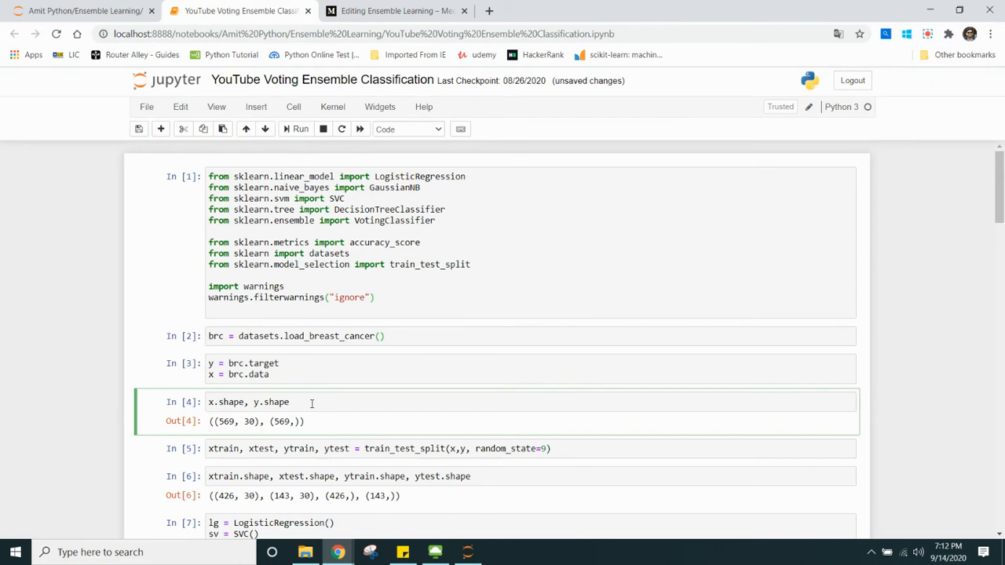
left_click(231, 449)
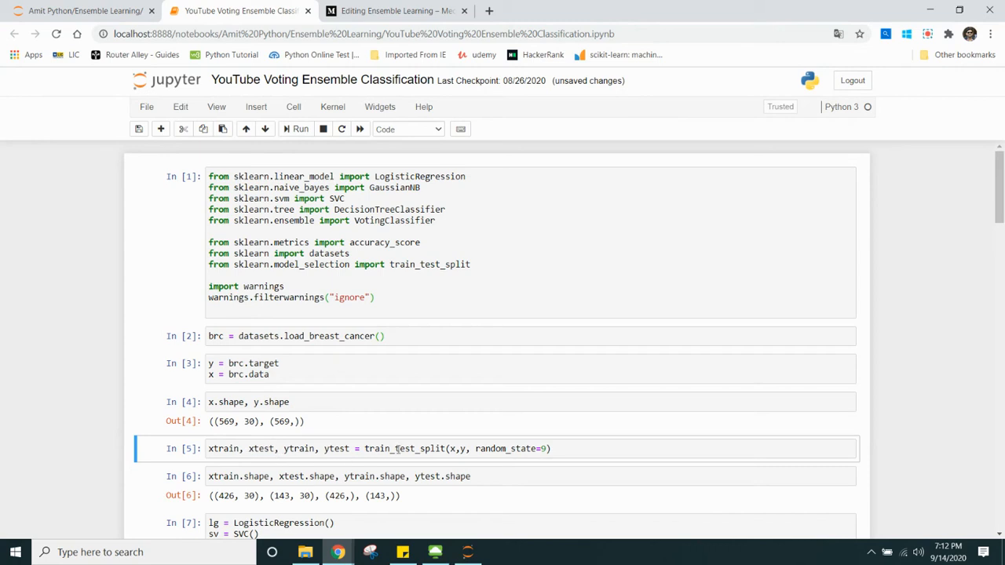
mouse_move(471, 265)
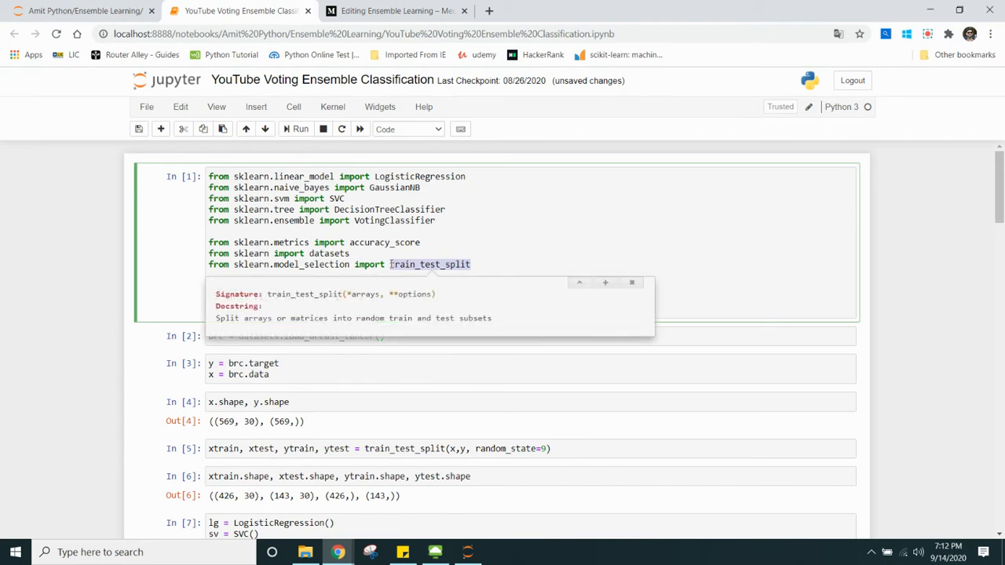
left_click(604, 283)
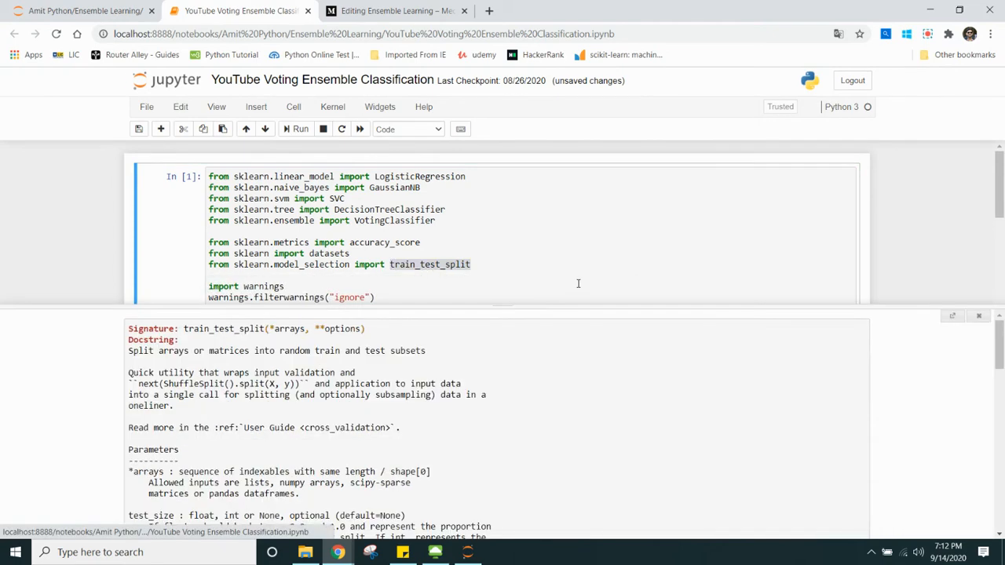
Scroll through cells 2–7 down to the cell defining LogisticRegression, SVC, GaussianNB and DecisionTreeClassifier.
scroll("down", 3)
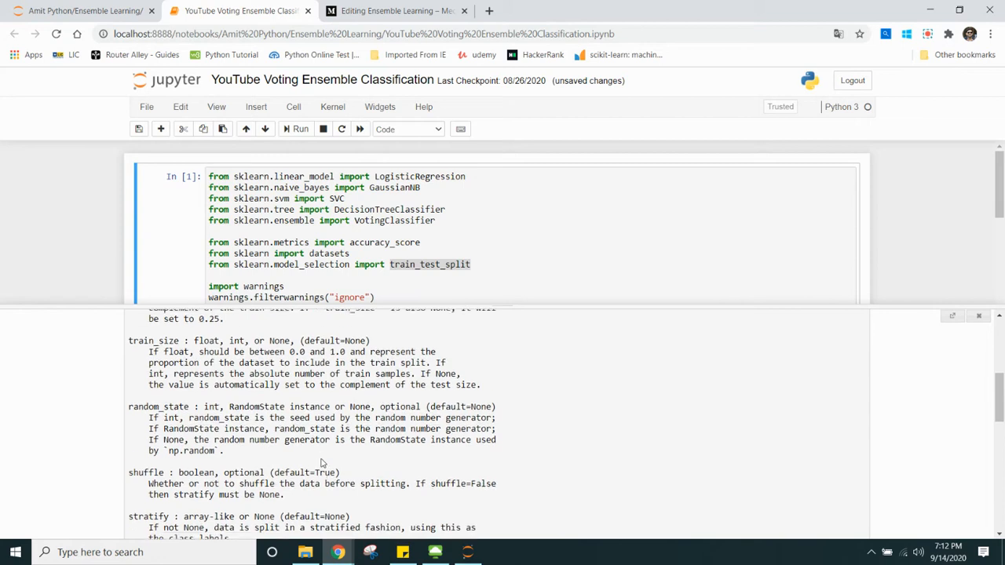
scroll("down", 3)
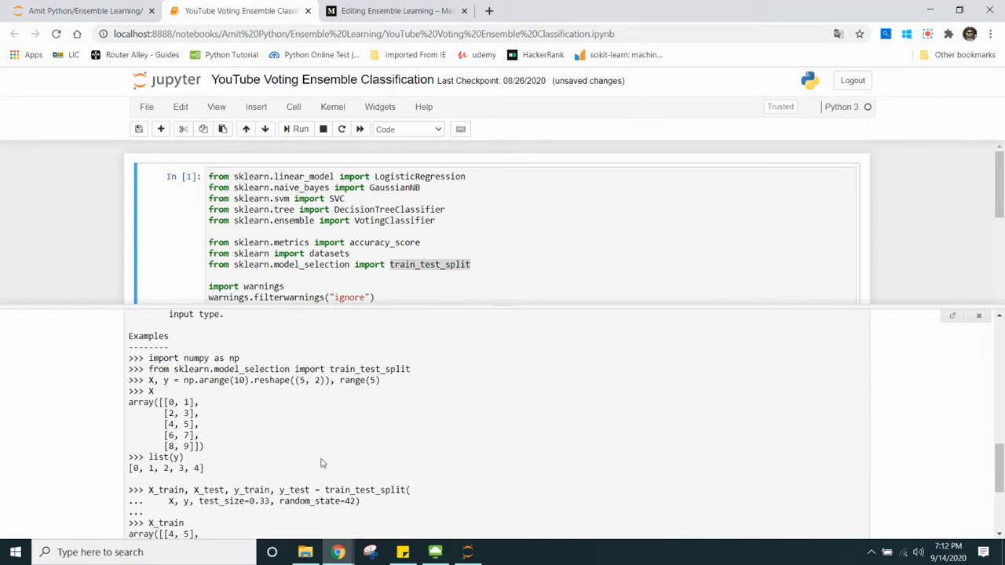
scroll("down", 3)
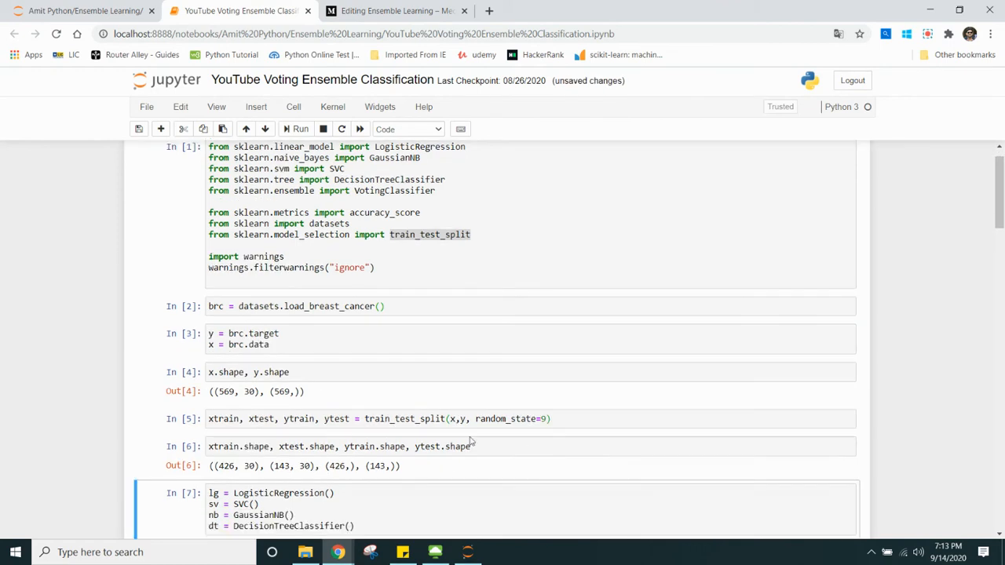
scroll("down", 3)
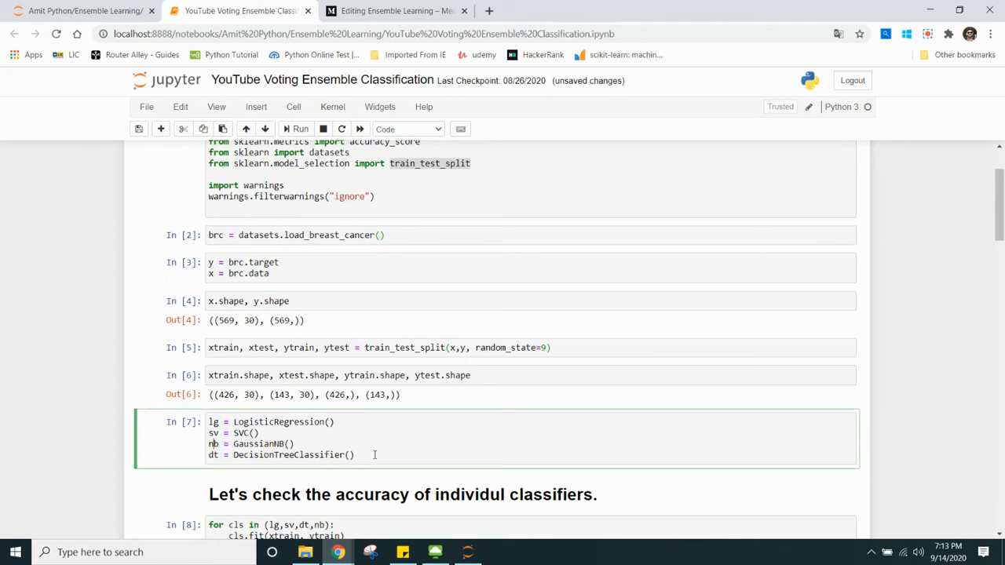
Focus the individual classifier accuracy loop and bring up the accuracy_score signature.
left_click(402, 493)
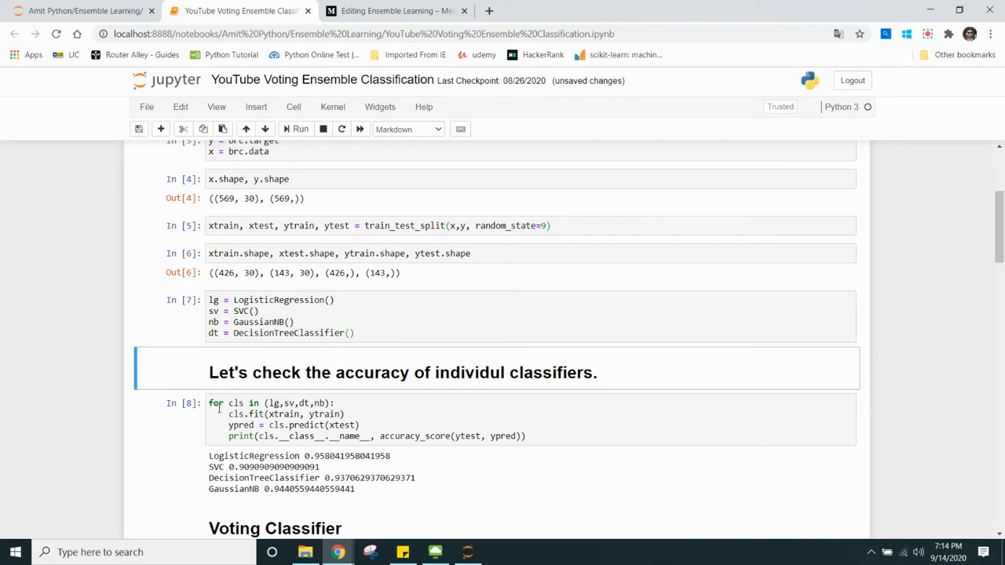
left_click(291, 402)
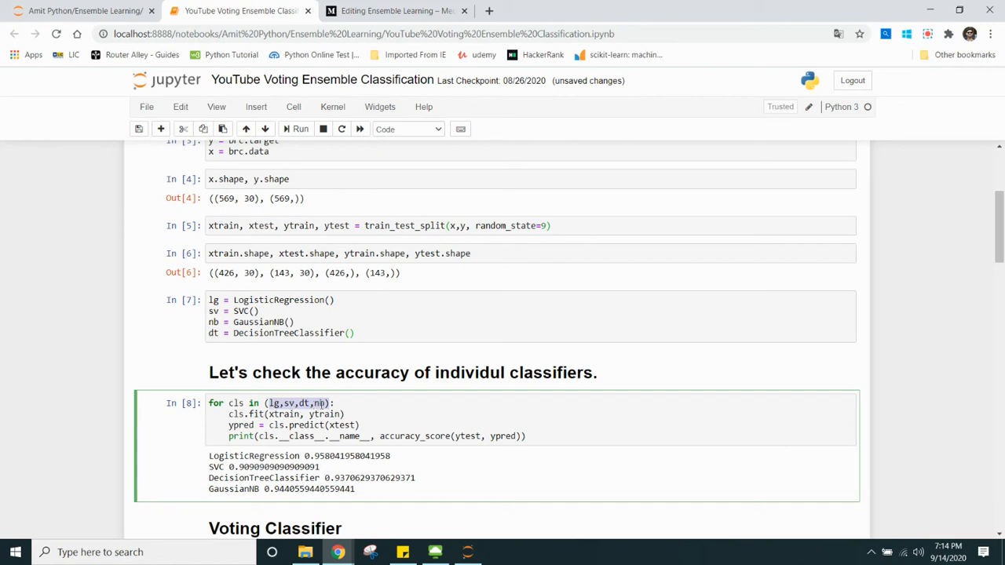
mouse_move(237, 416)
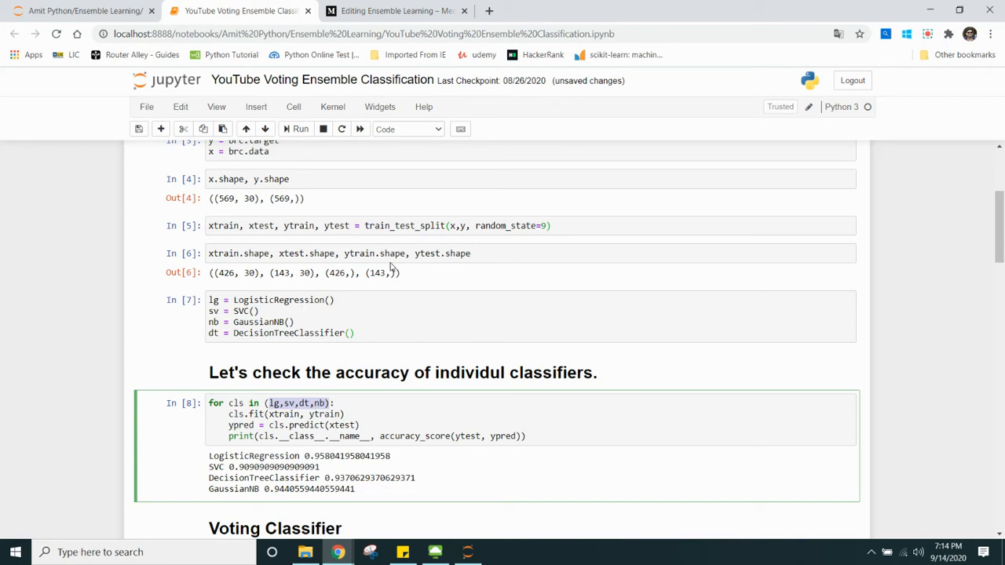
mouse_move(404, 394)
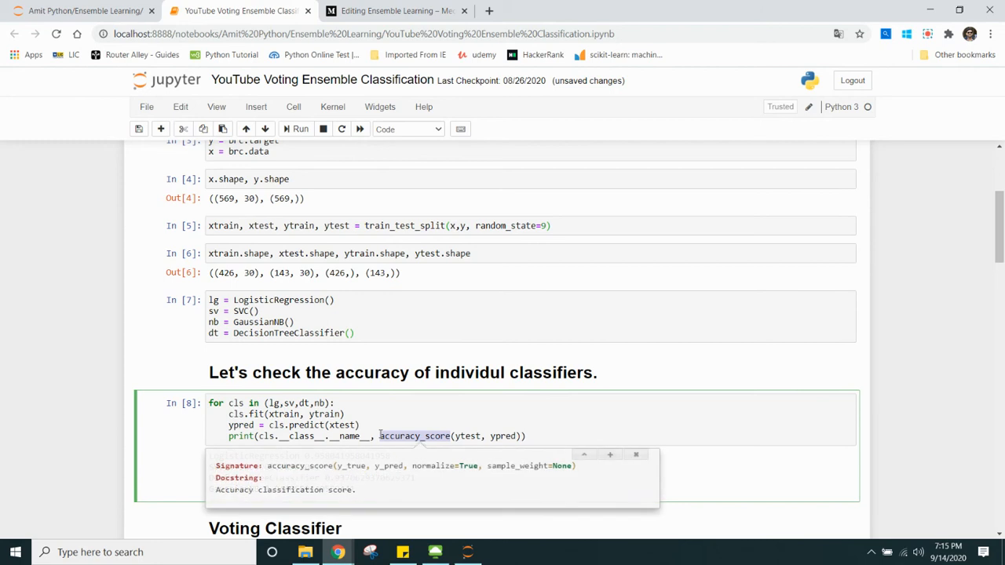
mouse_move(371, 475)
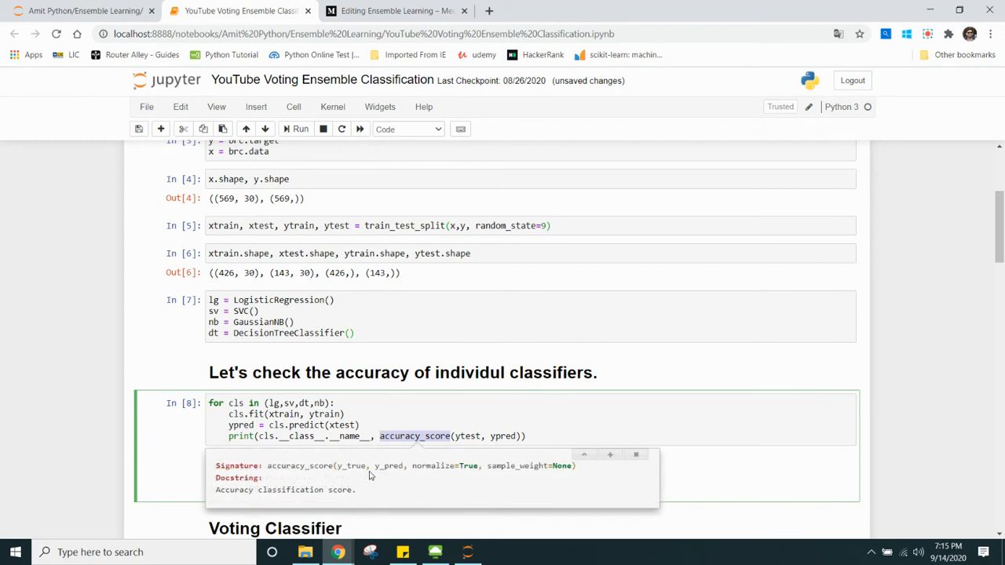
Dismiss the accuracy_score help and bring up the VotingClassifier documentation with its hard voting defaults.
left_click(298, 129)
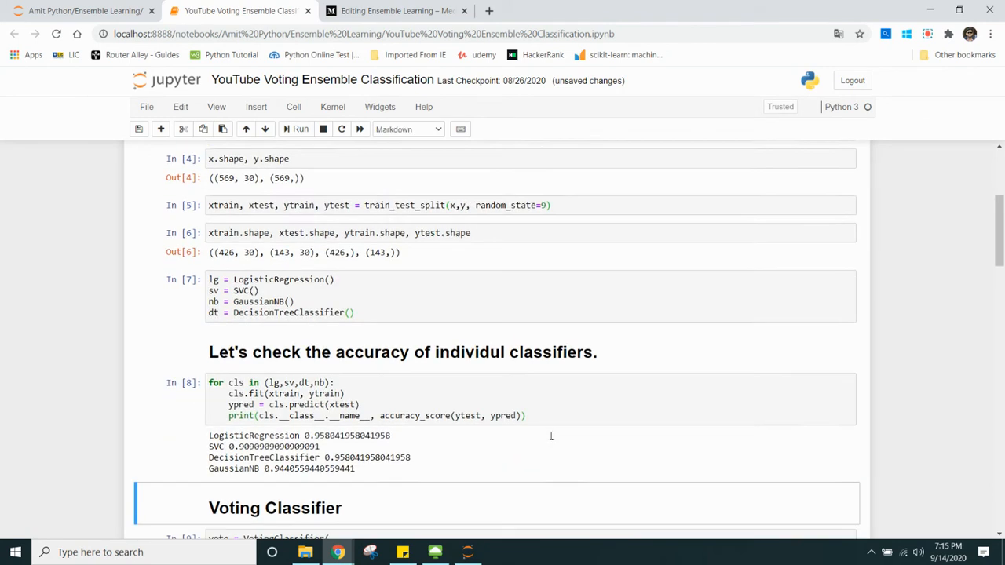
scroll("down", 3)
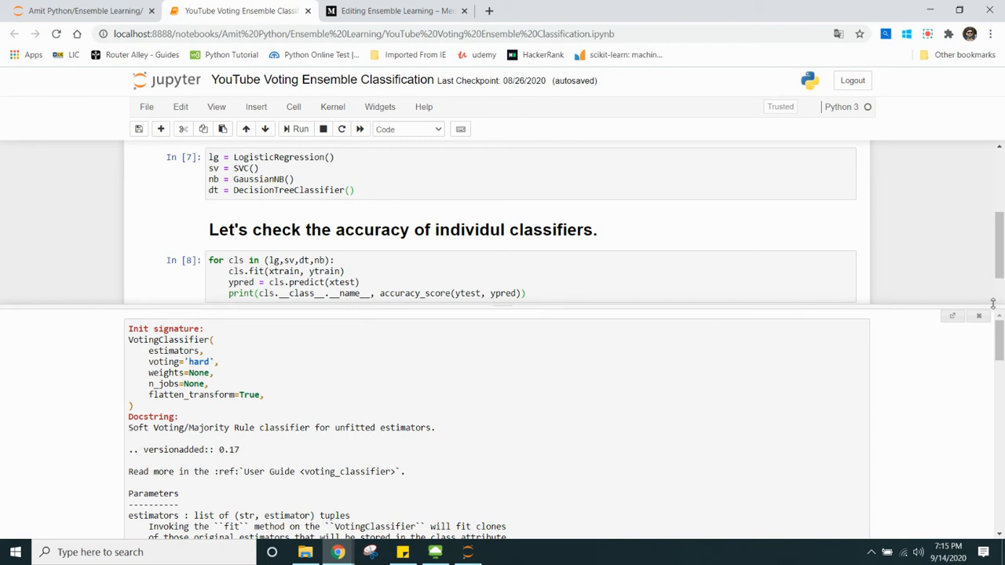
Dismiss the VotingClassifier help pager and rerun the accuracy loop, hard voting scoring about 0.972.
left_click(978, 314)
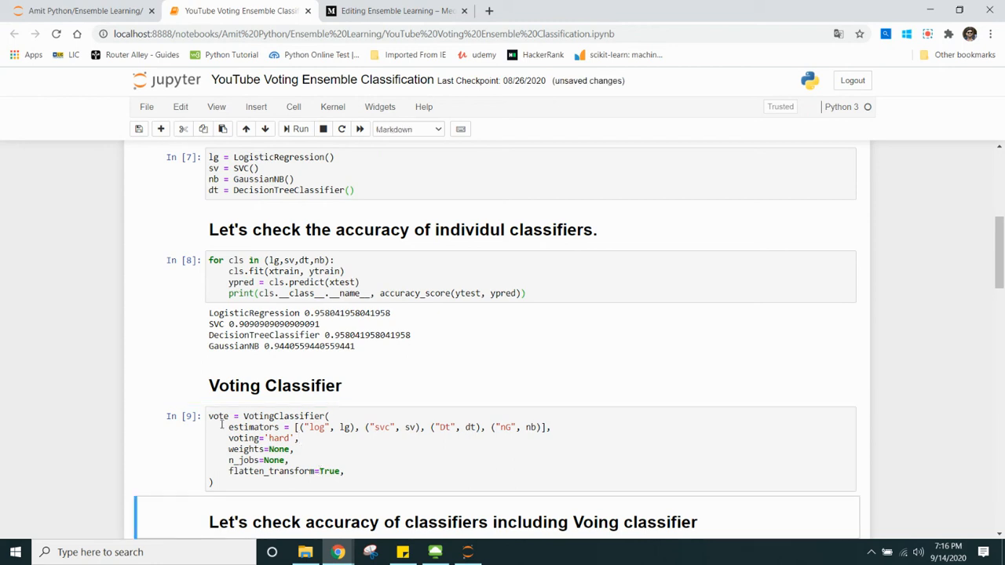
scroll("down", 3)
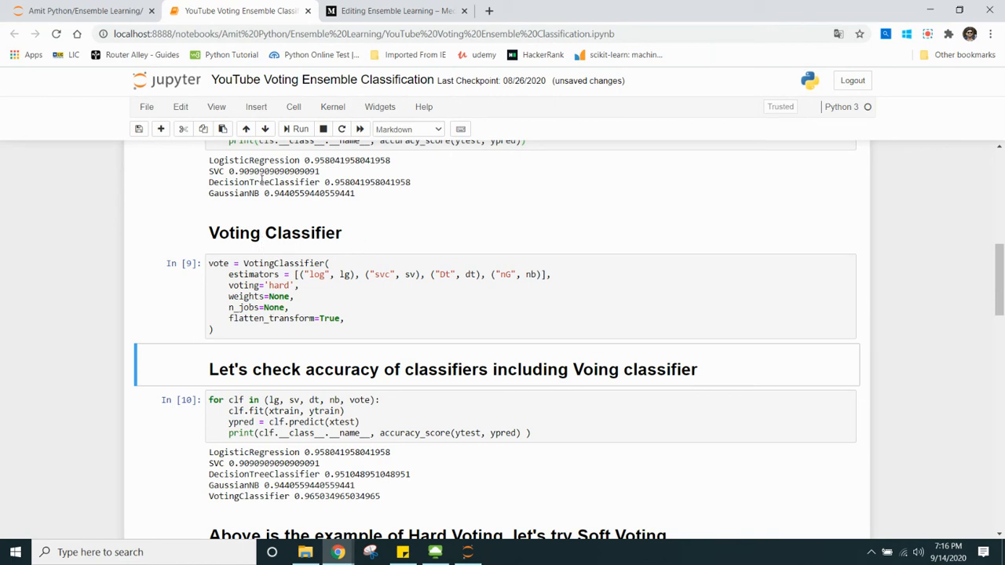
mouse_move(383, 425)
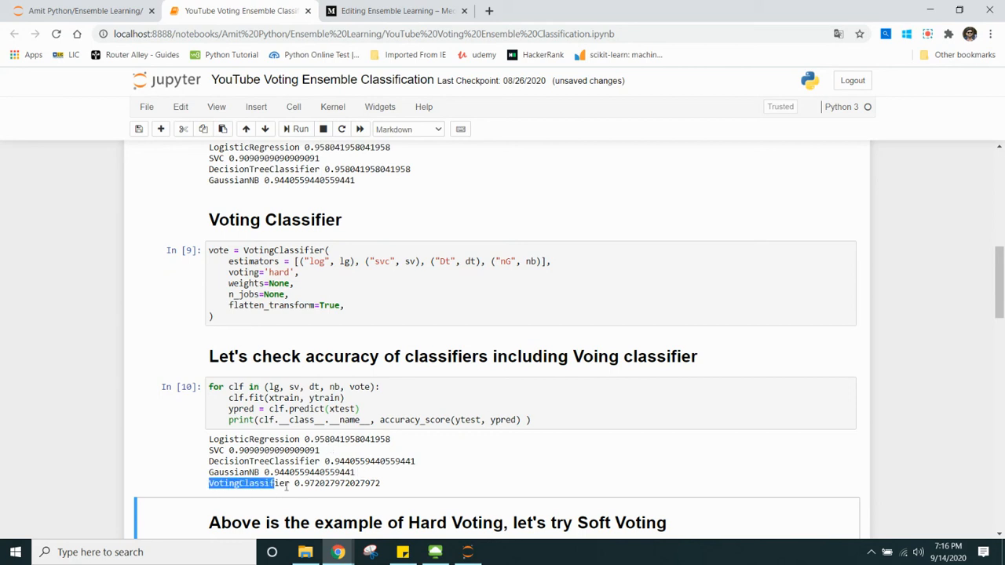
Focus the soft-voting cell and reveal its predict_proba AttributeError and the SVC probability cells.
left_click(471, 386)
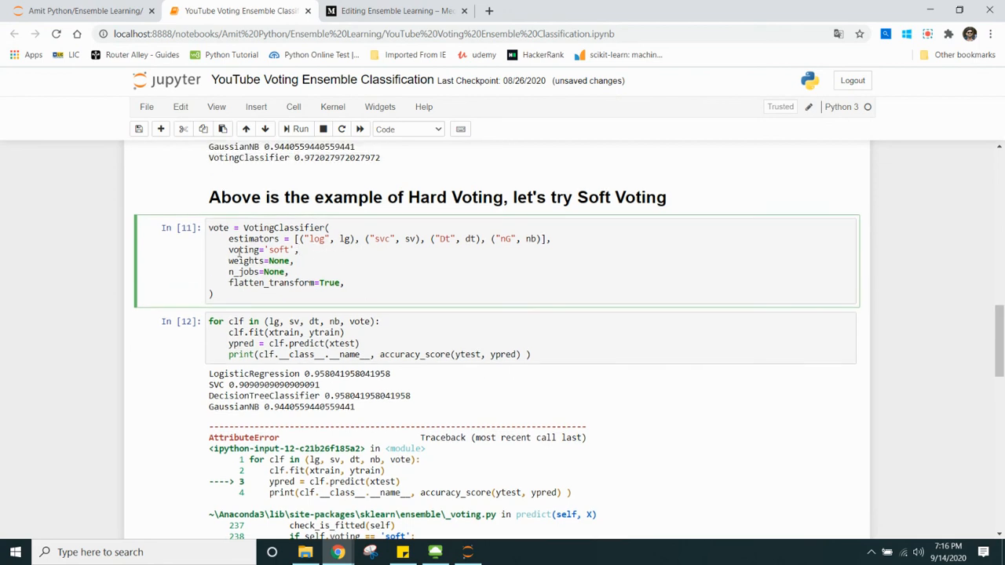
scroll("down", 3)
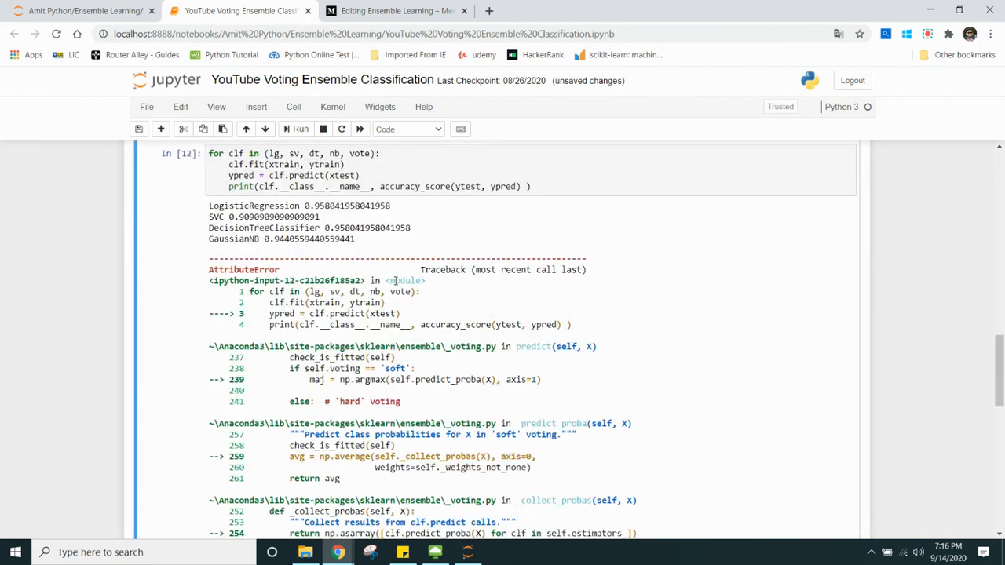
scroll("up", 3)
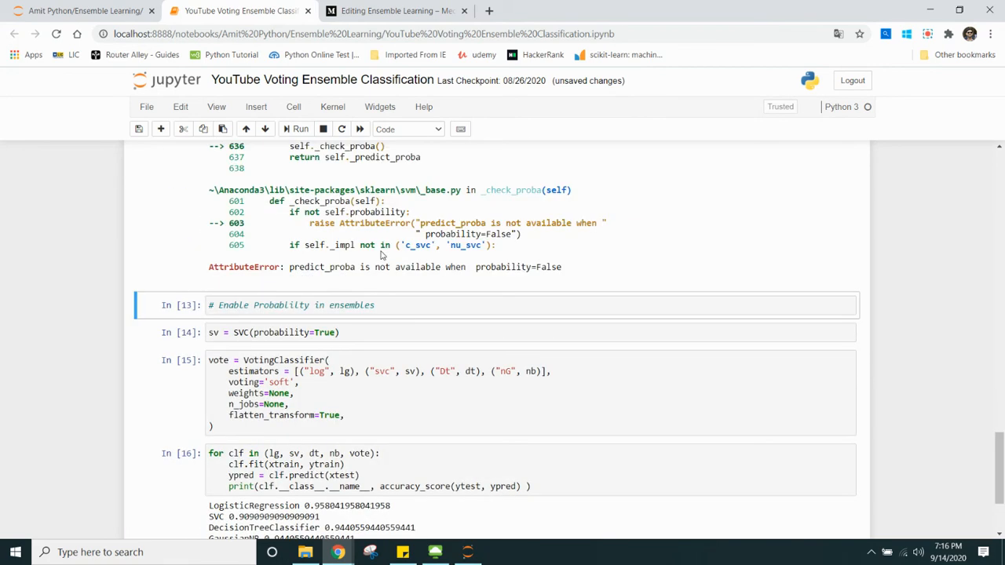
mouse_move(304, 292)
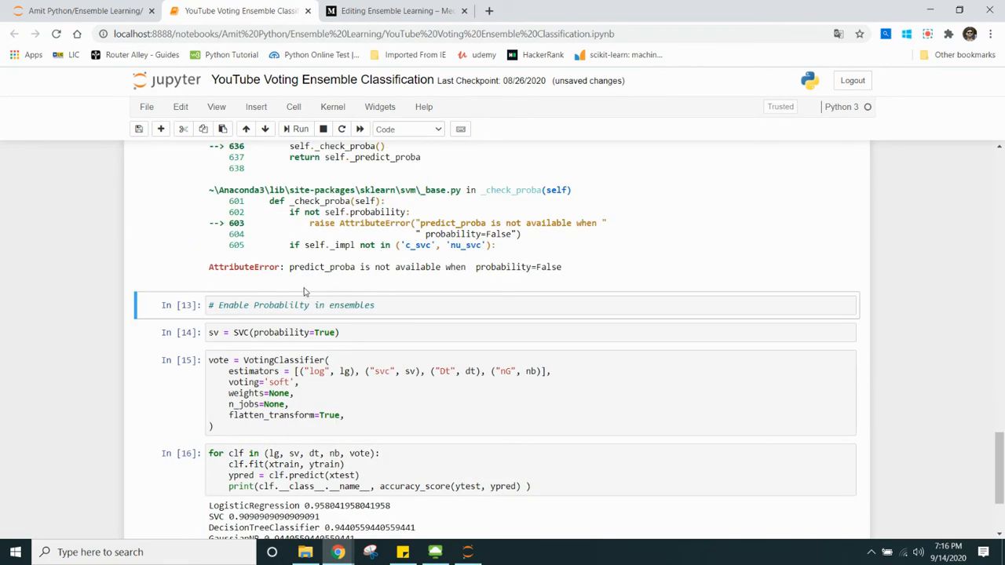
mouse_move(447, 277)
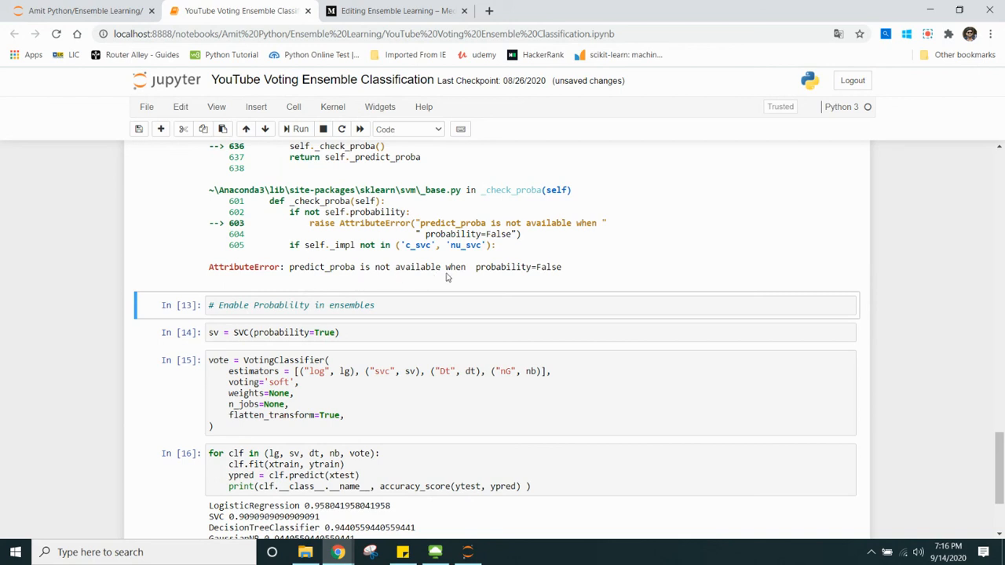
mouse_move(591, 272)
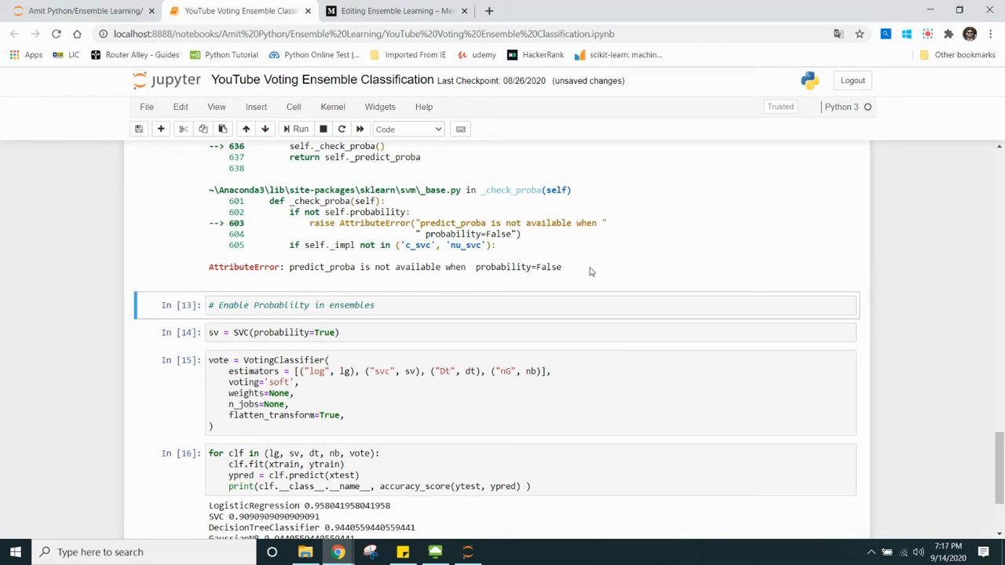
Scroll through the AttributeError traceback to its end, then back to the SVC(probability=True) cells.
scroll("up", 3)
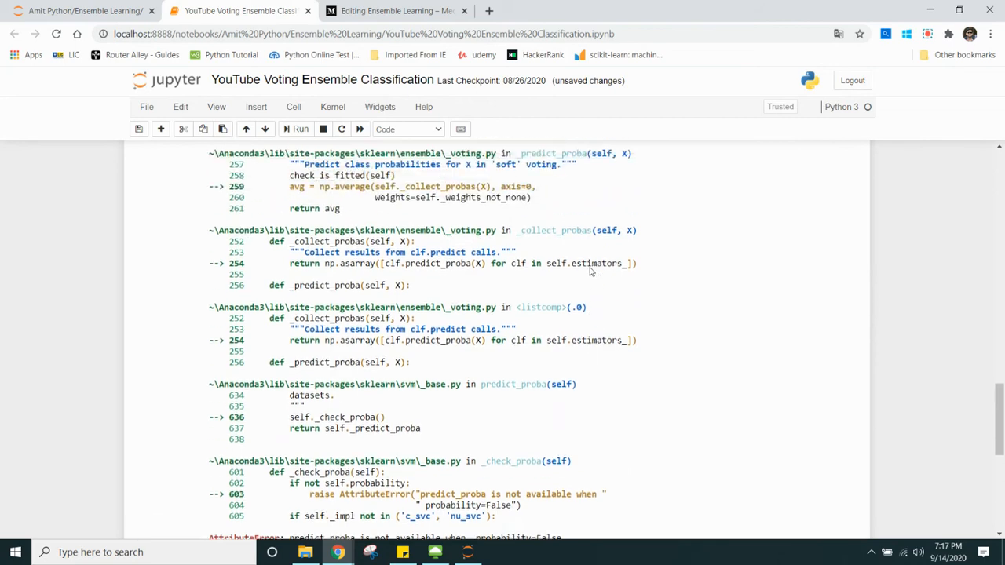
scroll("up", 3)
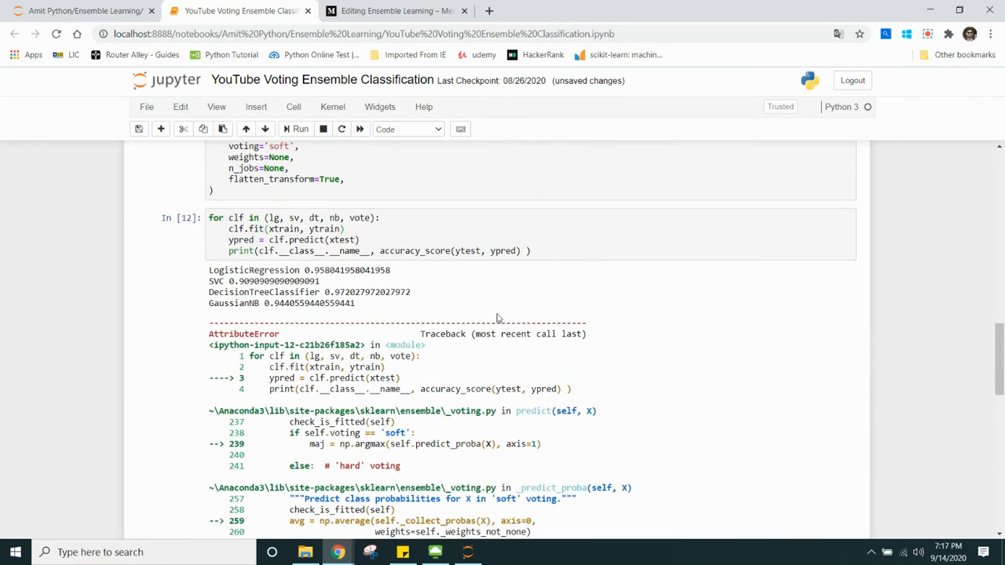
scroll("down", 3)
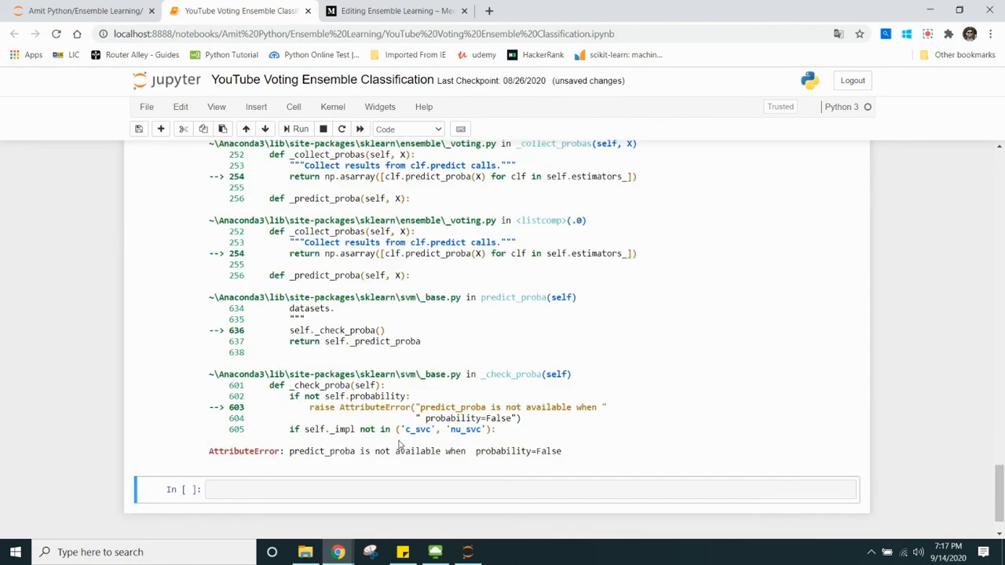
scroll("up", 3)
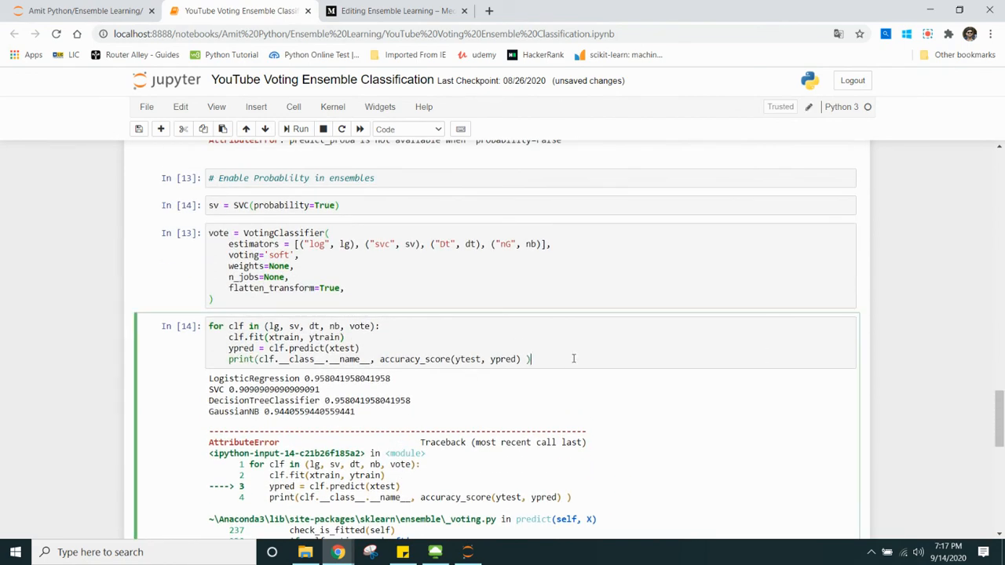
Rerun soft voting with SVC(probability=True) at about 0.979 and compare against hard voting's 0.972.
left_click(374, 204)
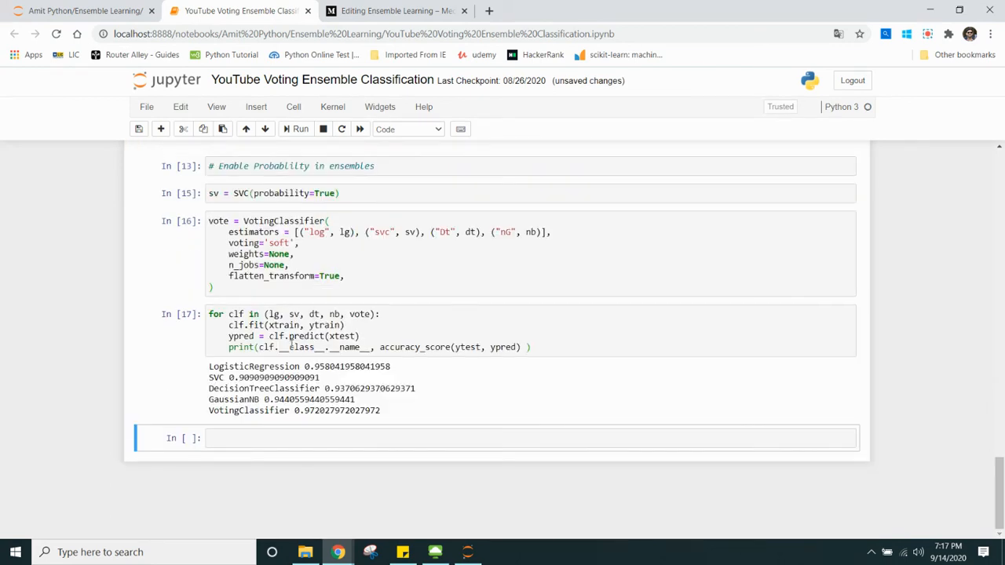
left_click(353, 193)
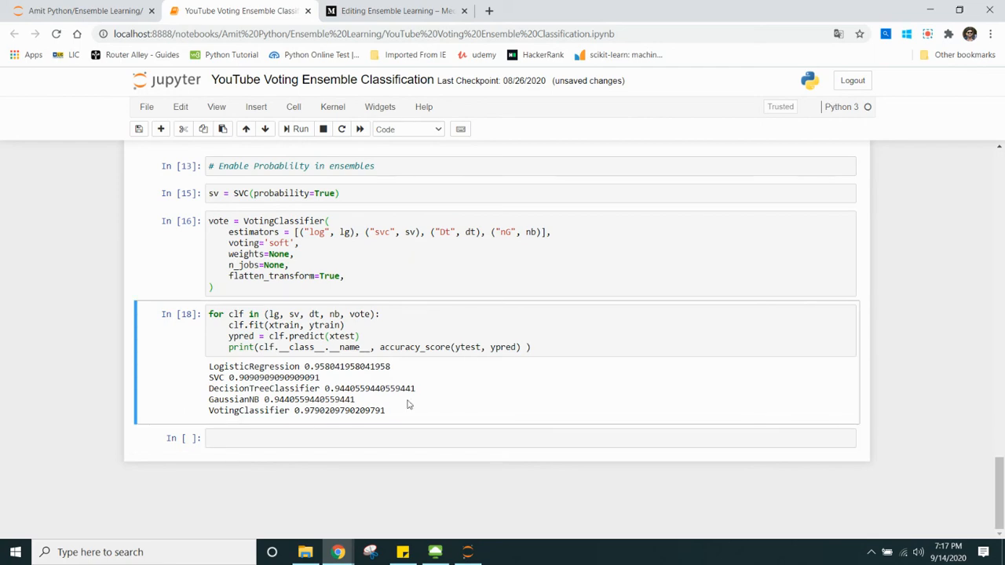
left_click(295, 129)
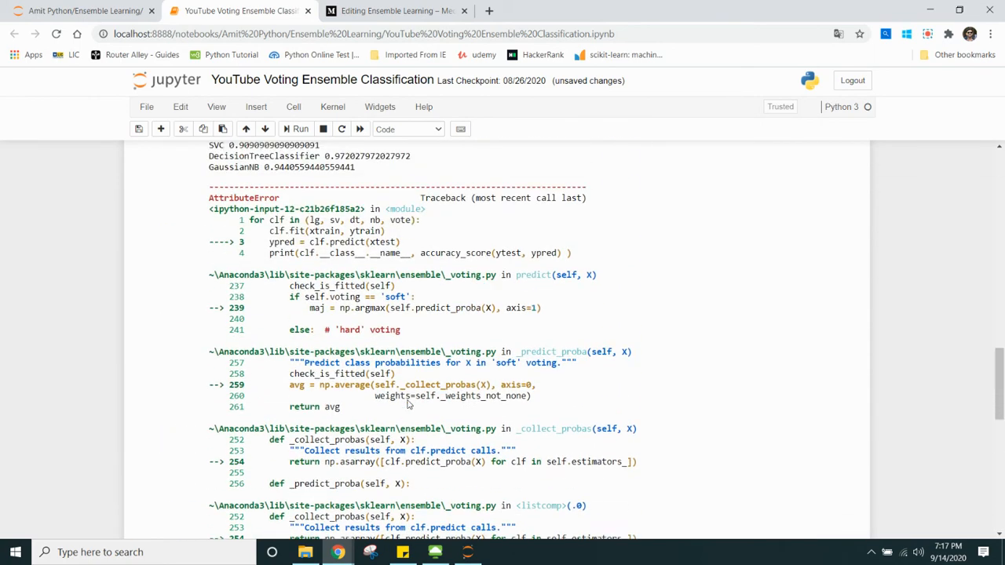
scroll("up", 3)
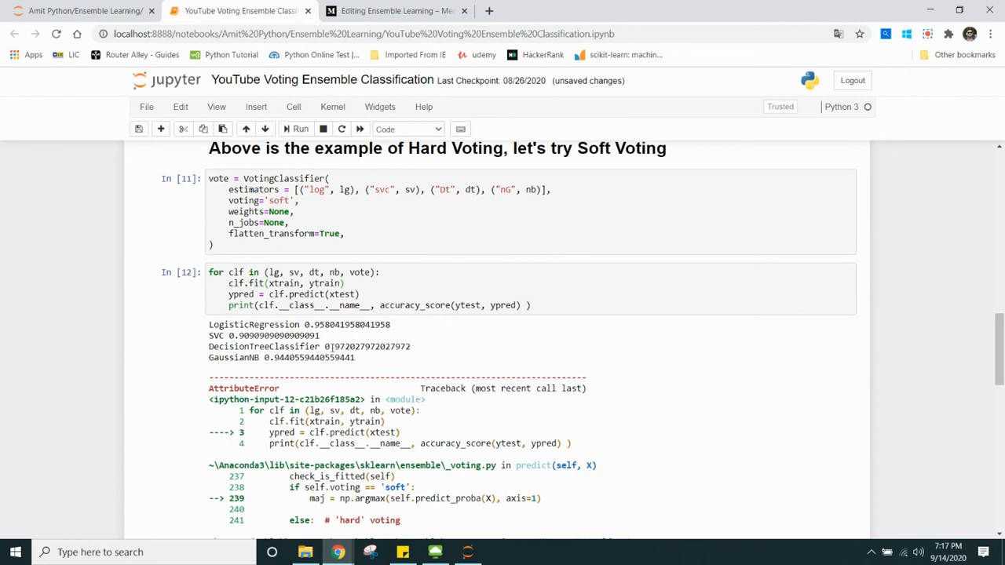
scroll("up", 3)
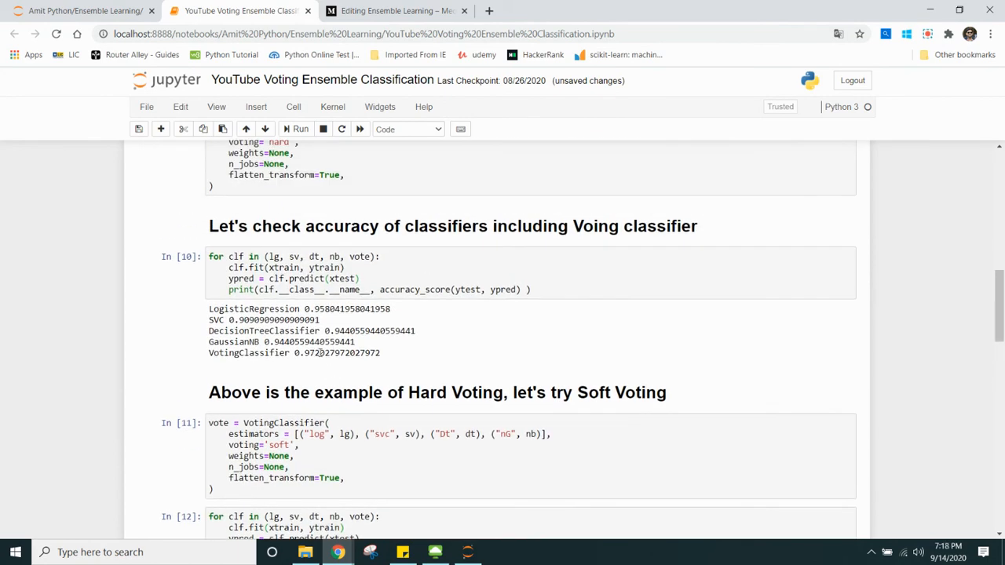